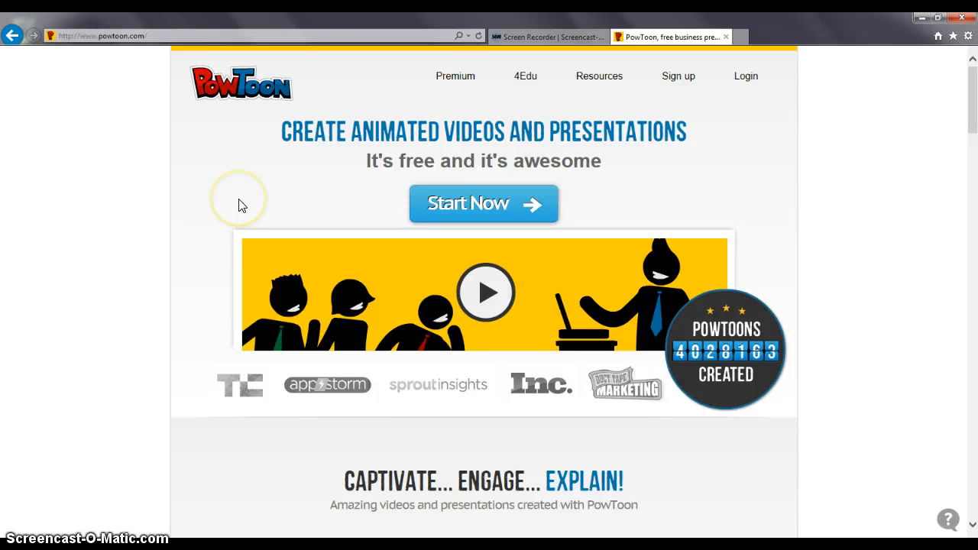
pyautogui.moveTo(225, 156)
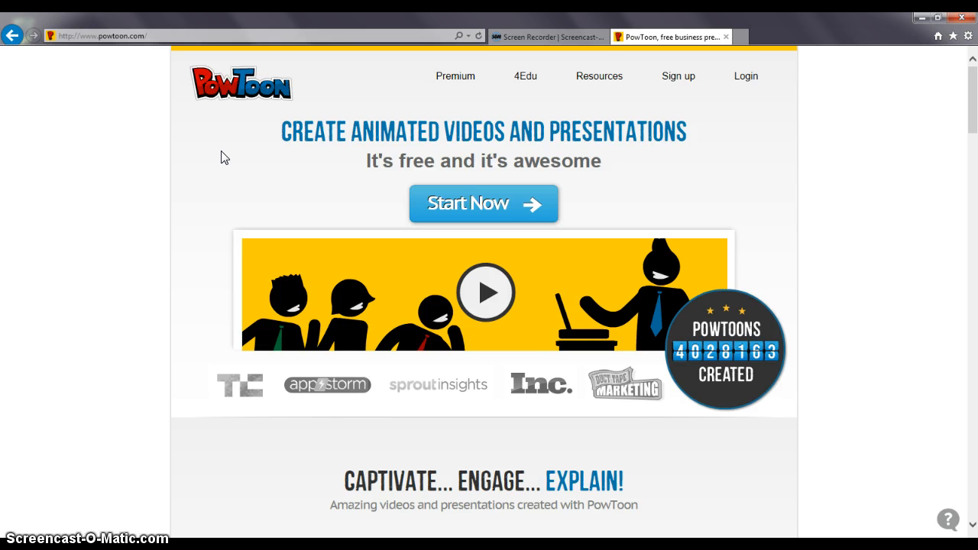
pyautogui.moveTo(518, 292)
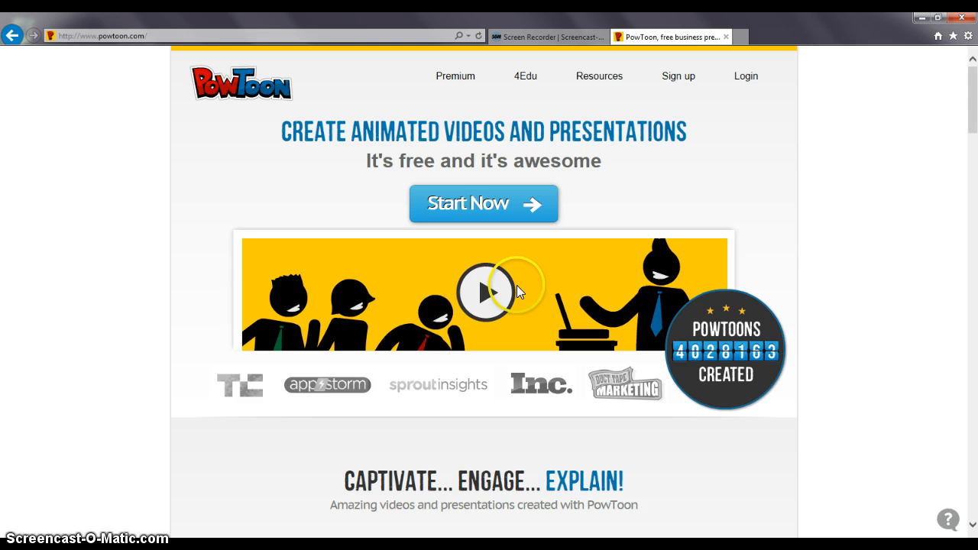
pyautogui.moveTo(477, 225)
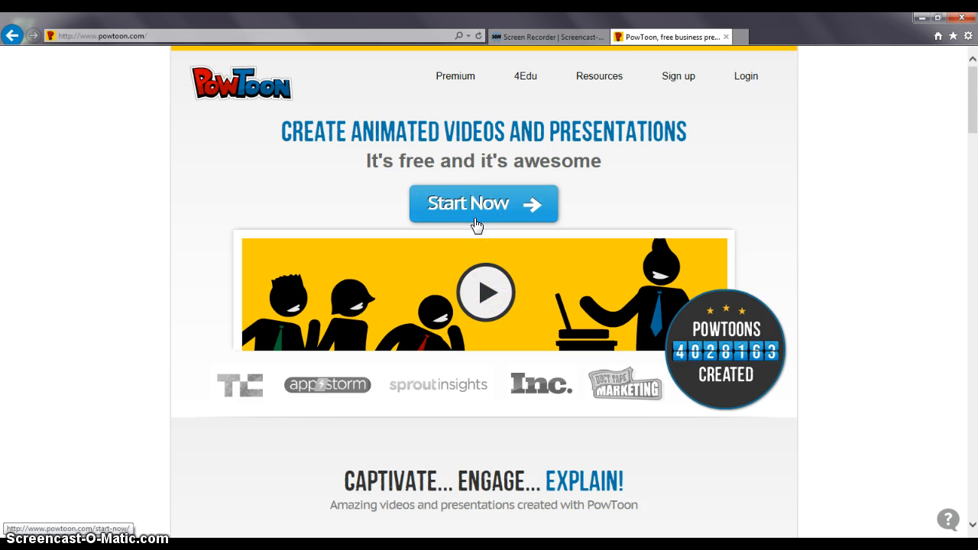
# Step: Log in to PowToon as macdonov through Start Now and the Login page
pyautogui.click(484, 203)
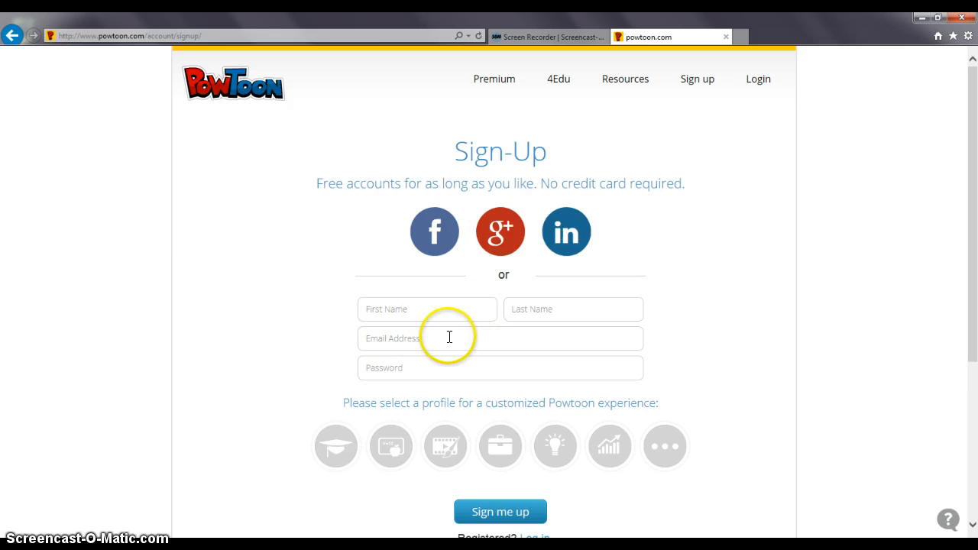
pyautogui.click(335, 446)
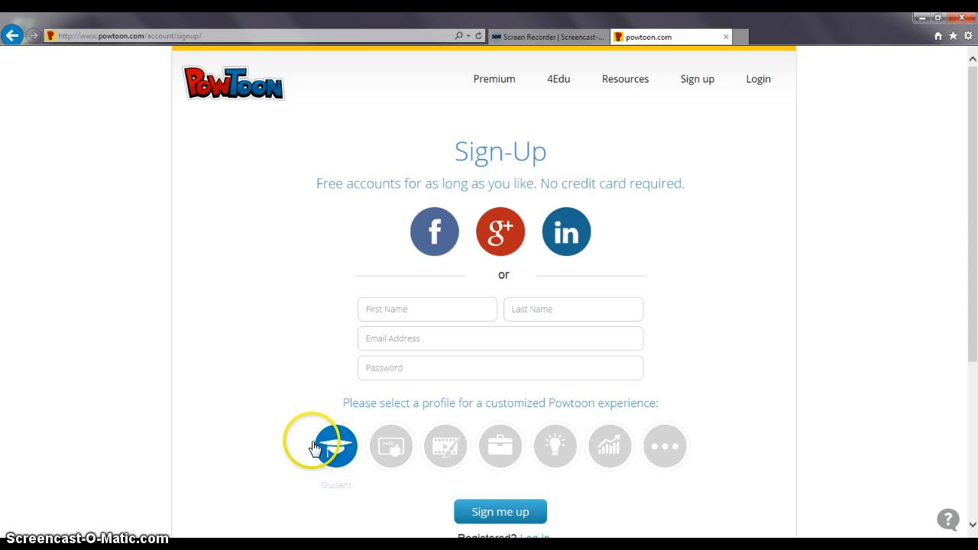
pyautogui.click(664, 445)
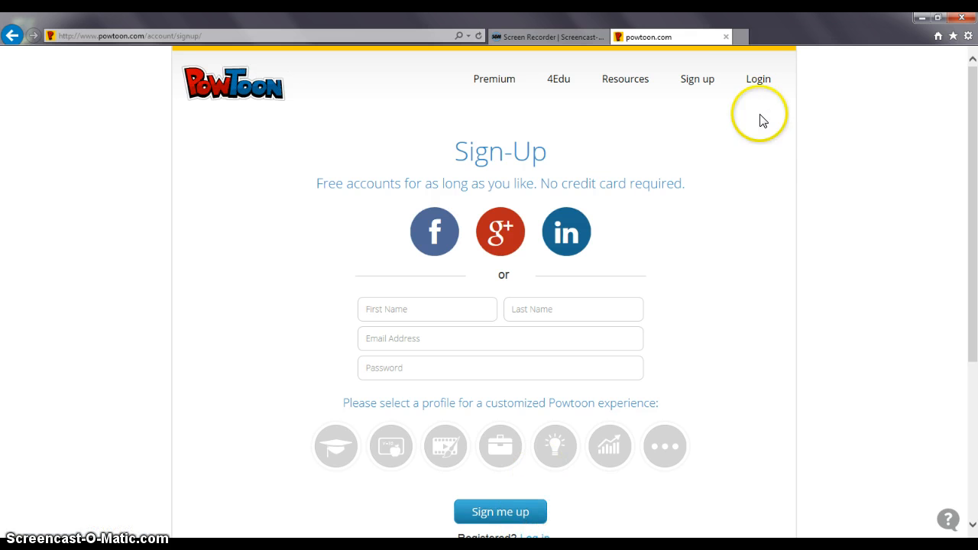
pyautogui.click(758, 79)
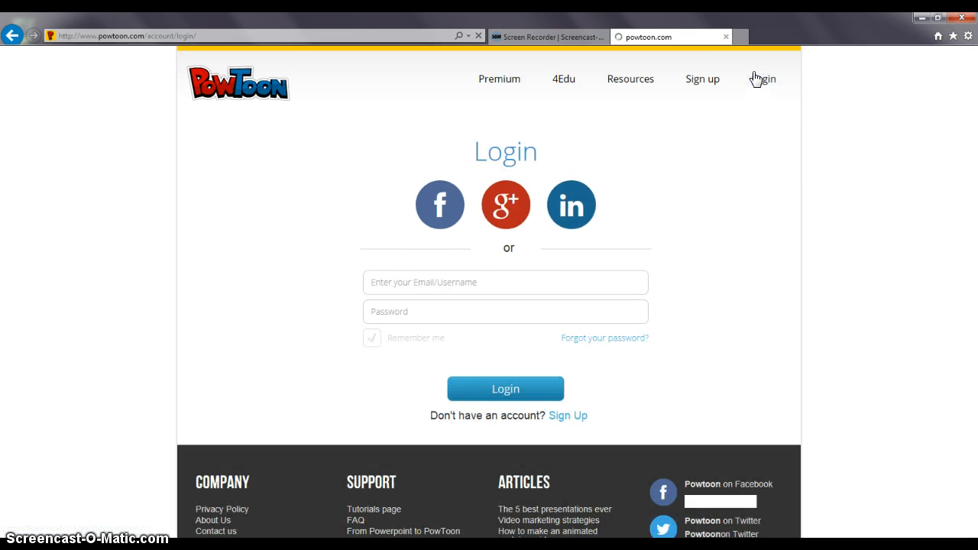
pyautogui.click(501, 282)
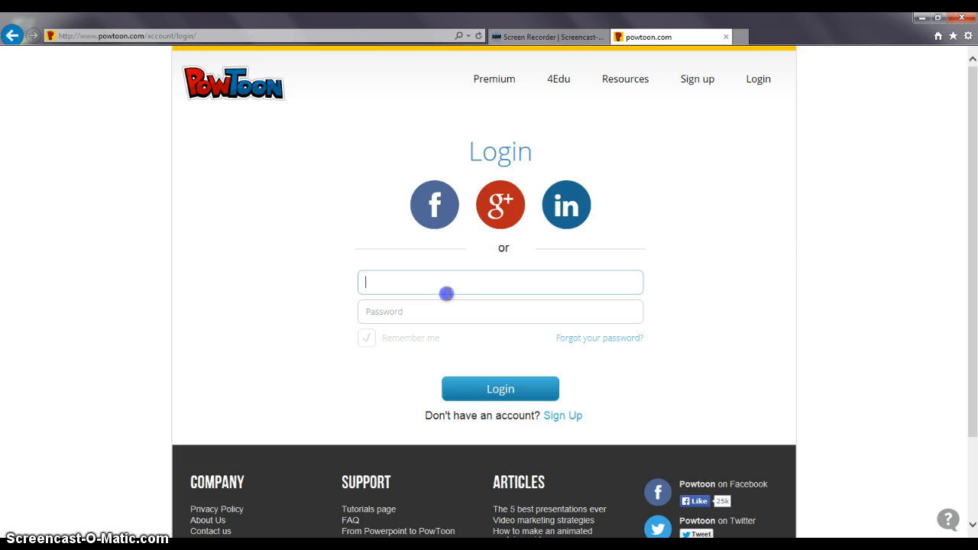
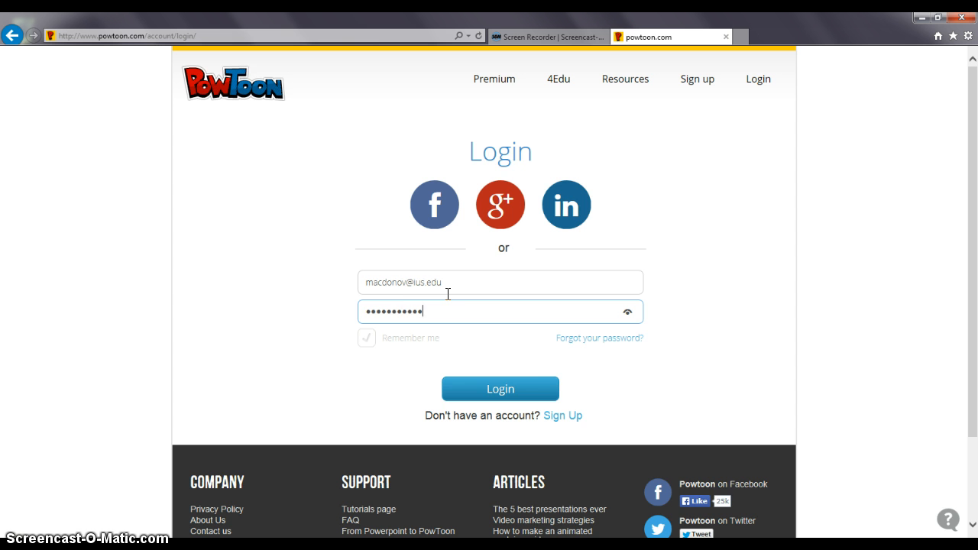
pyautogui.click(500, 389)
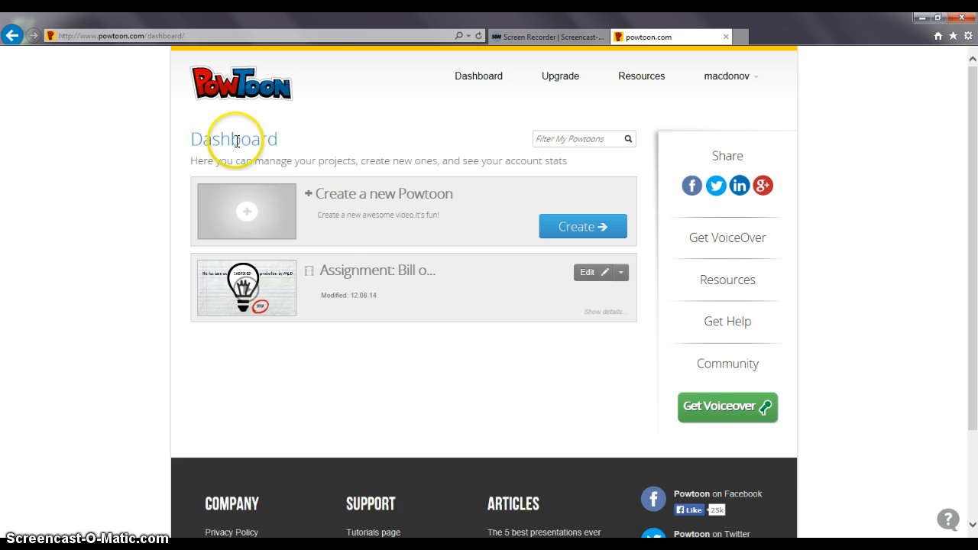
pyautogui.moveTo(277, 296)
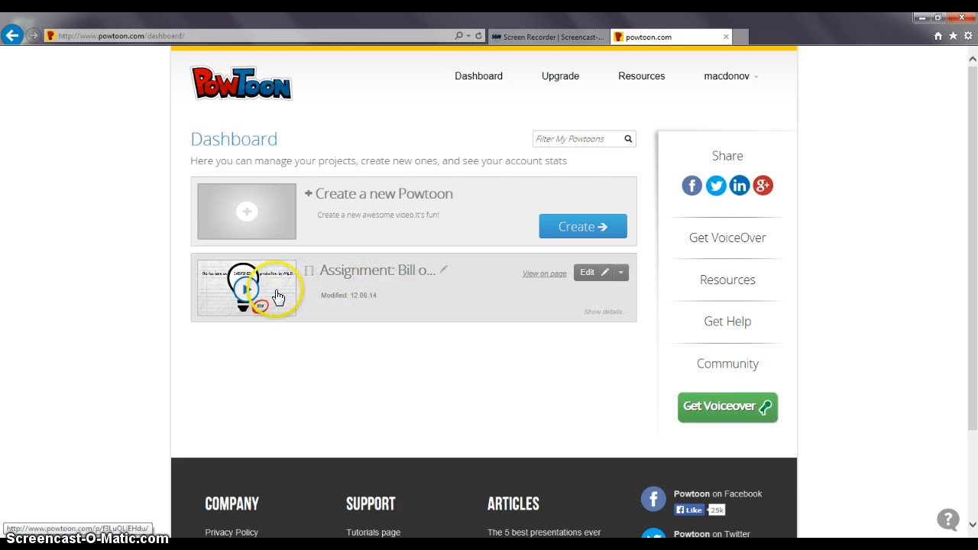
pyautogui.moveTo(373, 304)
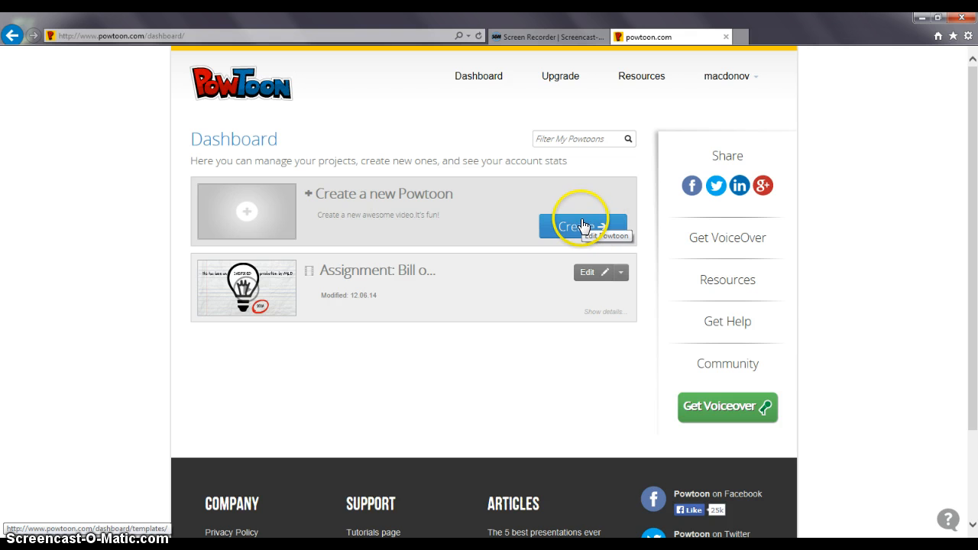
# Step: Start a new PowToon from the dashboard and browse templates to the Blank preview
pyautogui.click(583, 226)
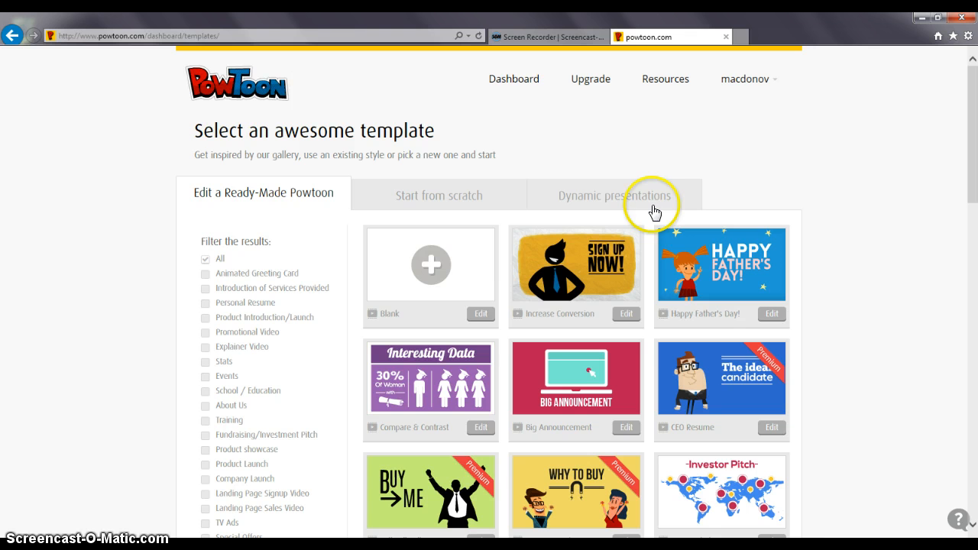
pyautogui.moveTo(973, 127)
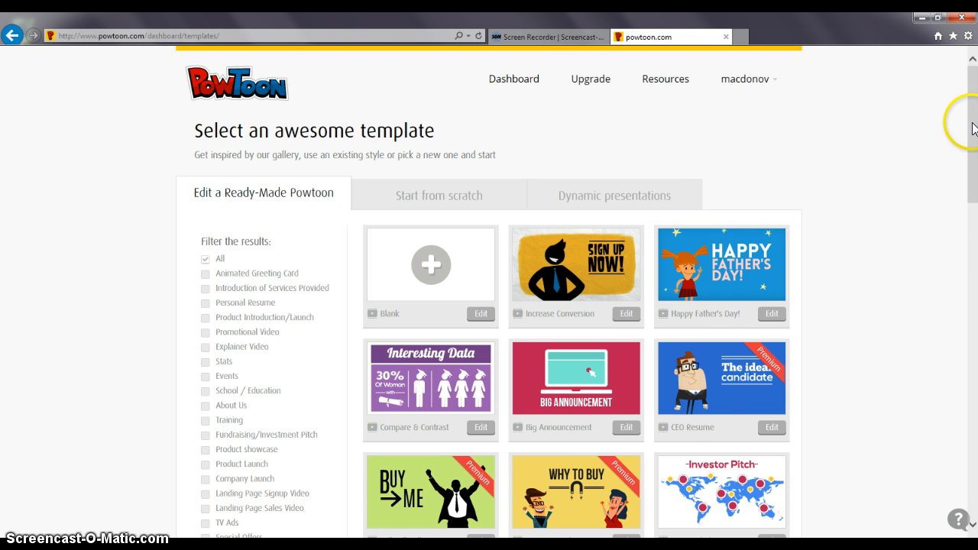
pyautogui.scroll(-3)
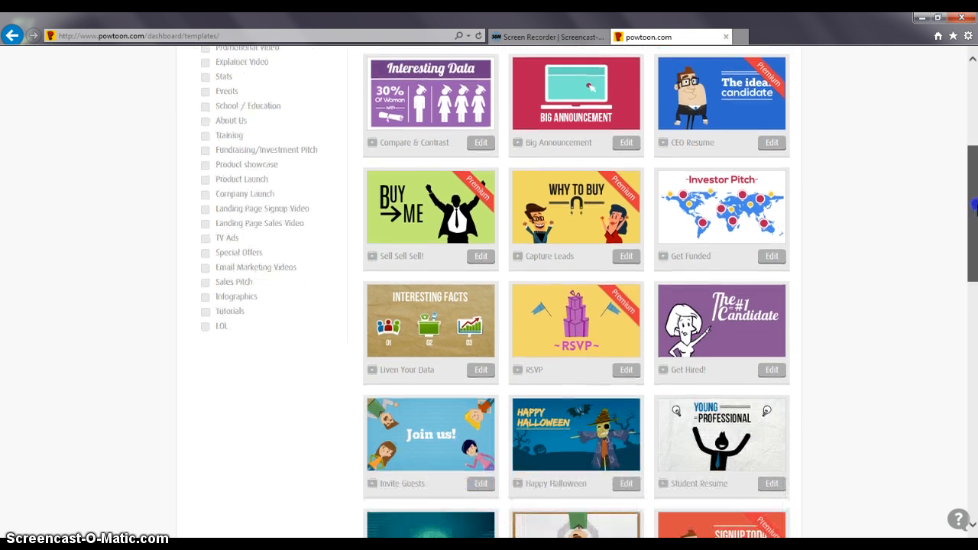
pyautogui.scroll(3)
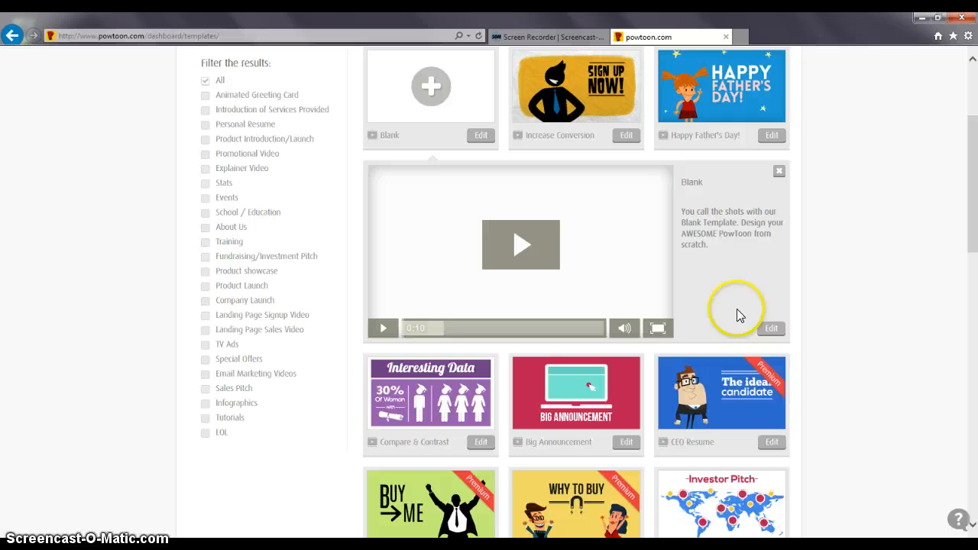
# Step: Open the Blank template in the PowToon editor
pyautogui.click(771, 328)
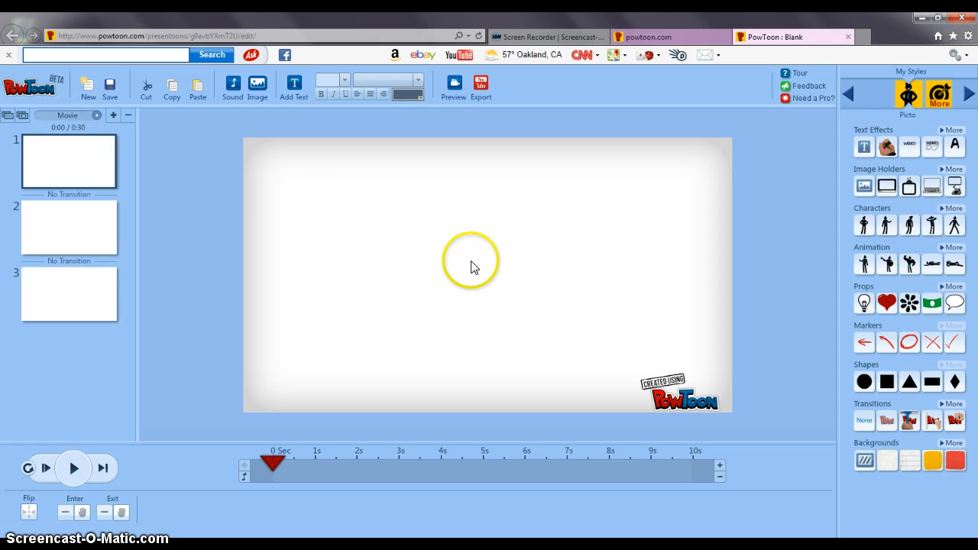
pyautogui.moveTo(909, 460)
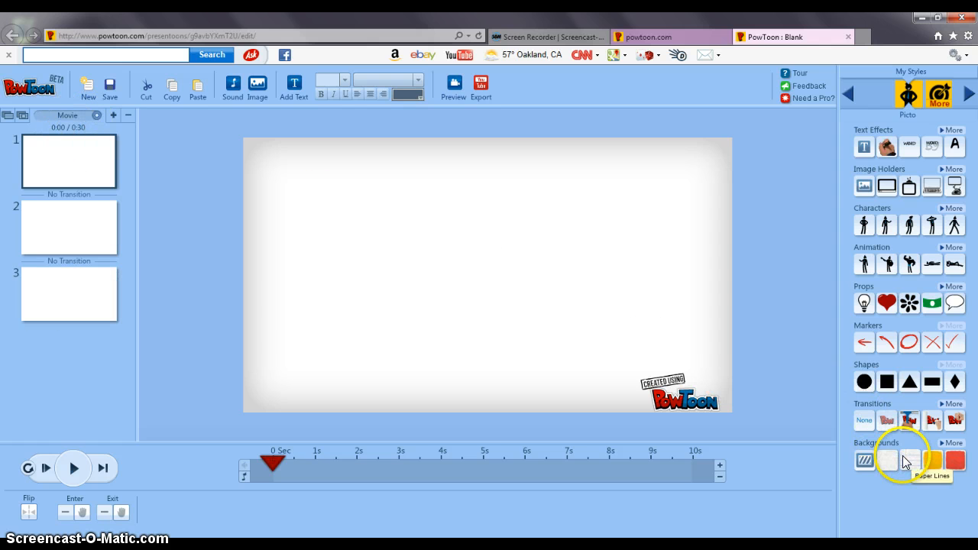
# Step: Apply the Paper Lines notebook background to slide 1
pyautogui.click(909, 459)
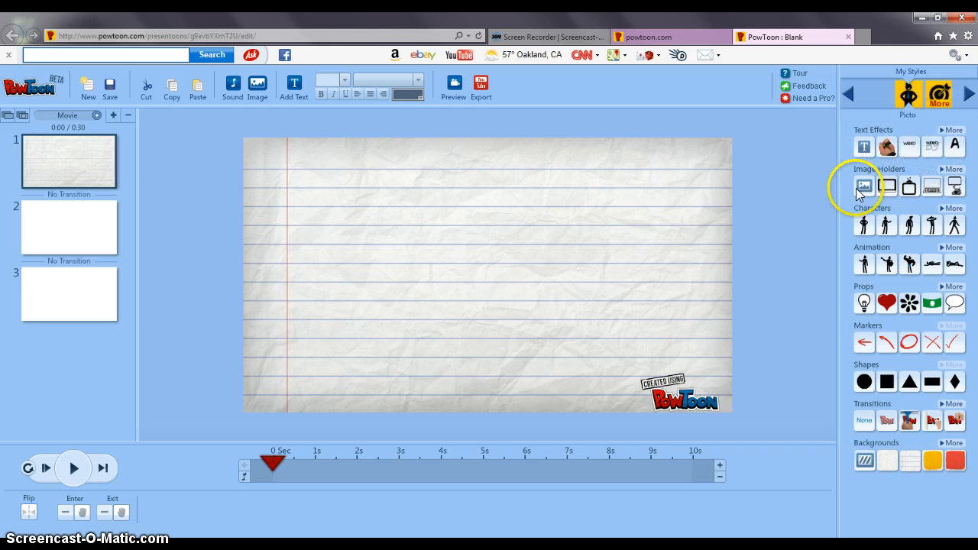
pyautogui.moveTo(865, 225)
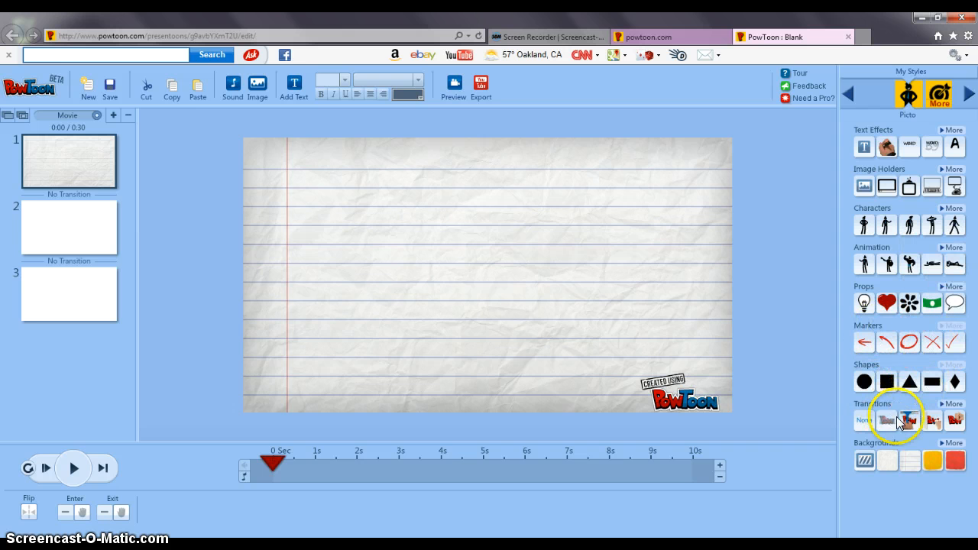
pyautogui.moveTo(909, 458)
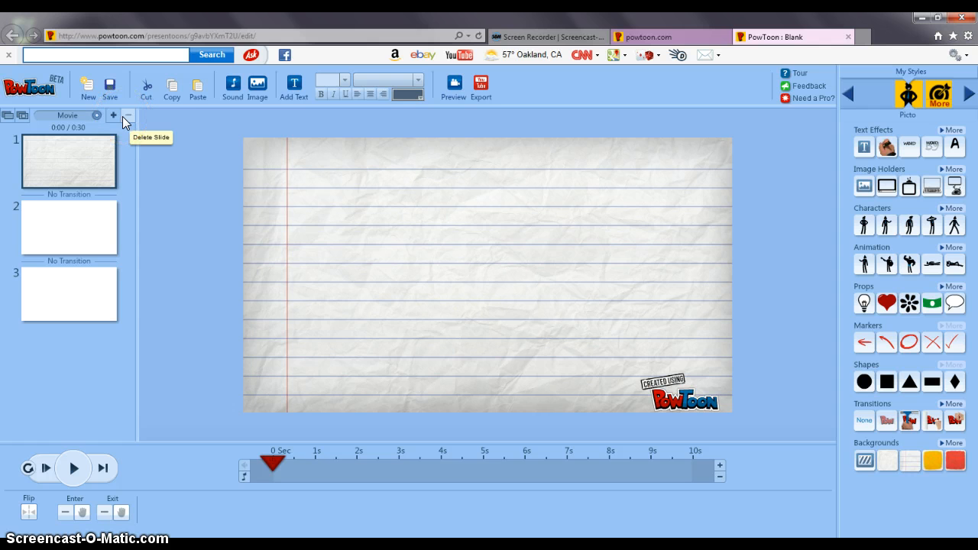
pyautogui.moveTo(25, 117)
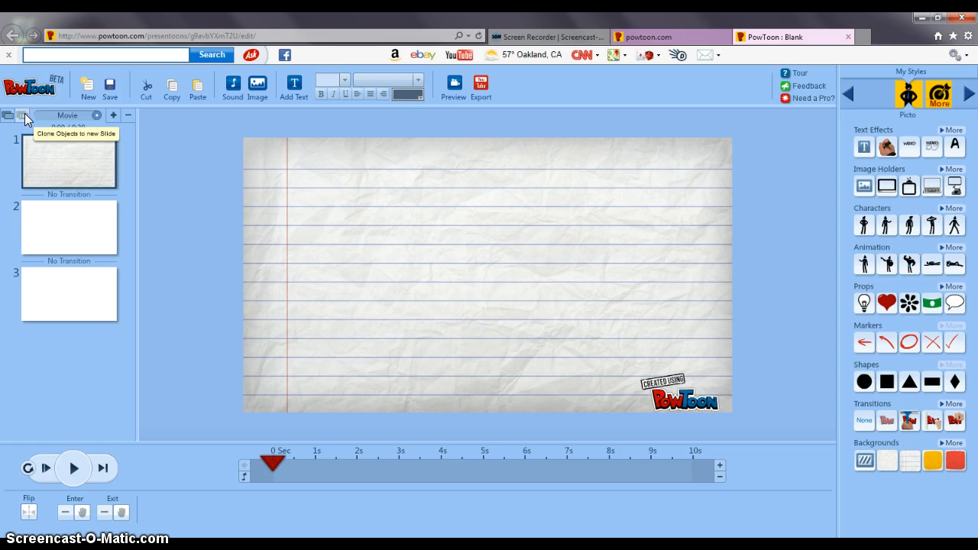
pyautogui.moveTo(22, 116)
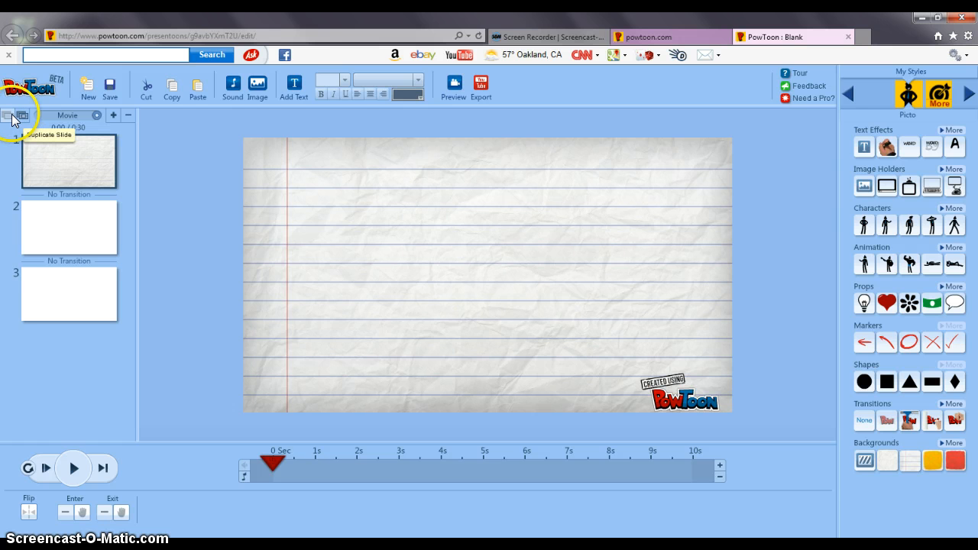
pyautogui.moveTo(93, 118)
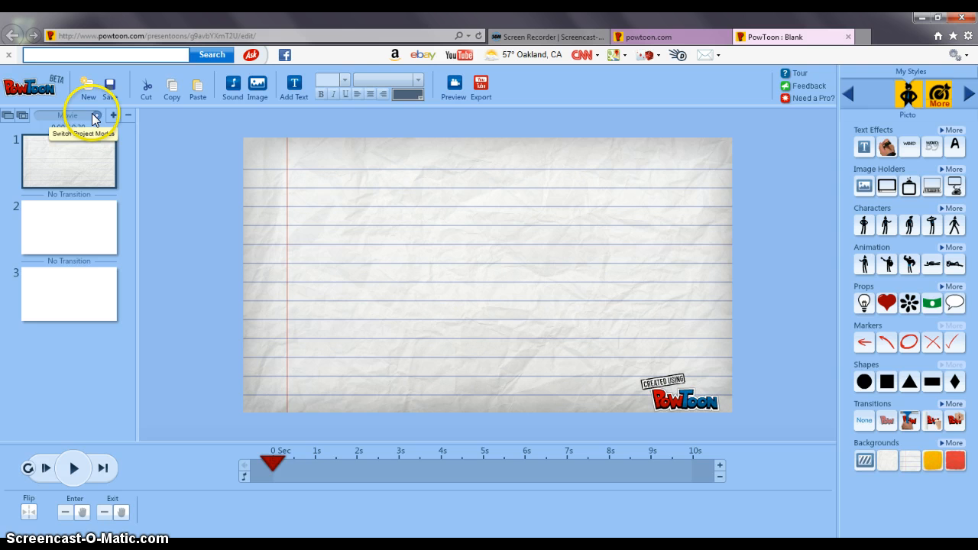
pyautogui.click(95, 114)
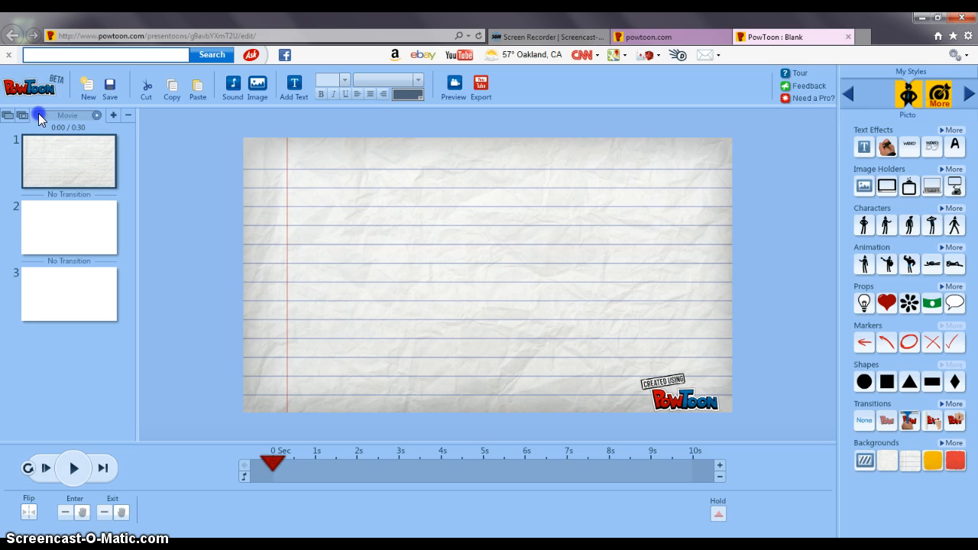
pyautogui.moveTo(434, 265)
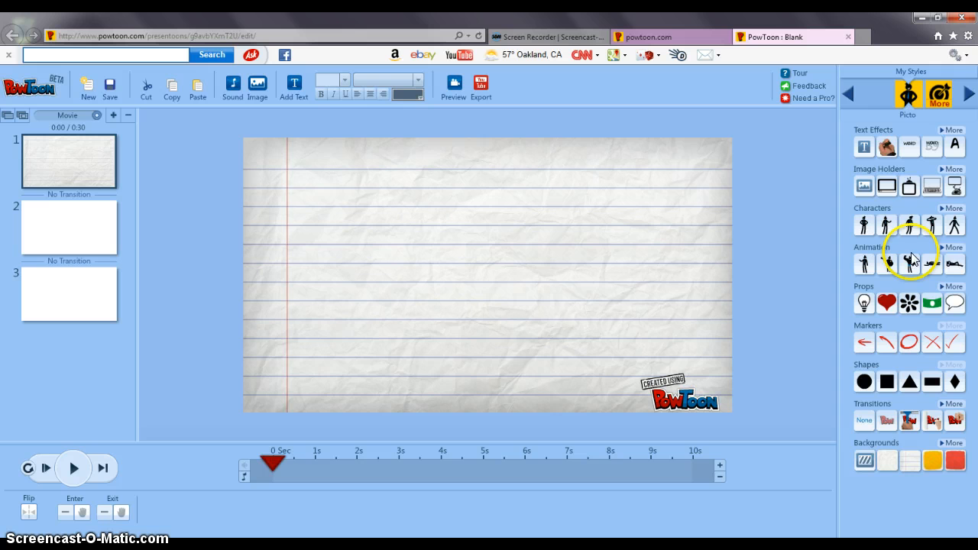
# Step: Add a waving businessman and a Hand writing text box, opening the text for editing
pyautogui.click(952, 208)
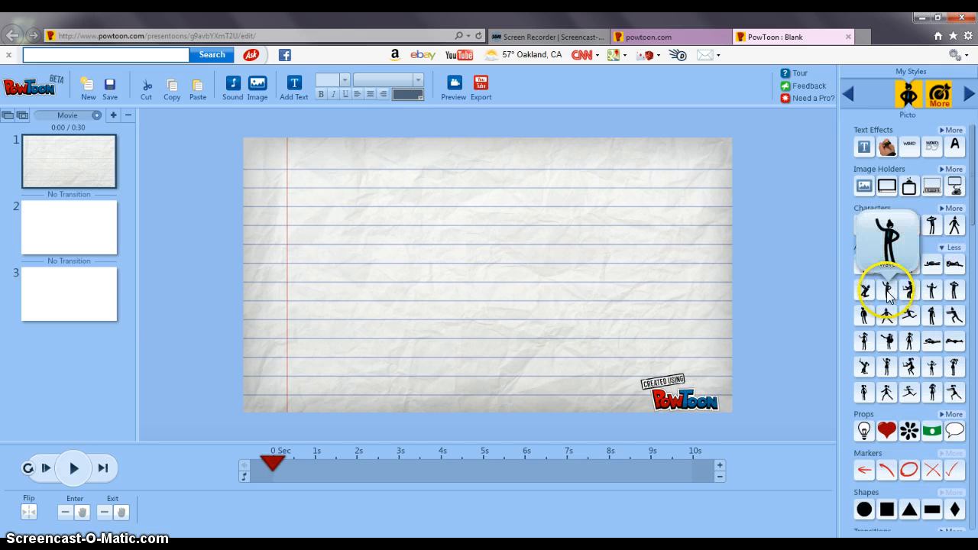
pyautogui.click(886, 289)
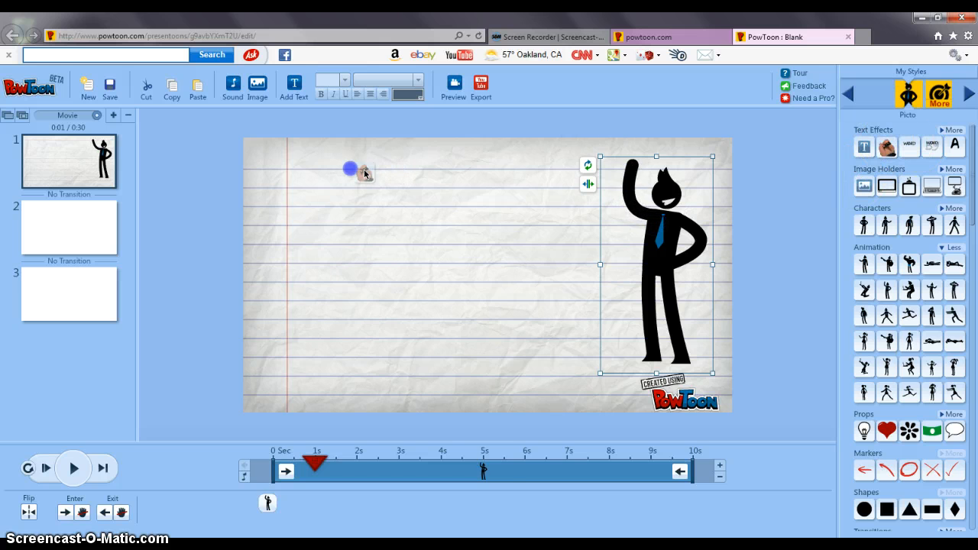
pyautogui.click(293, 87)
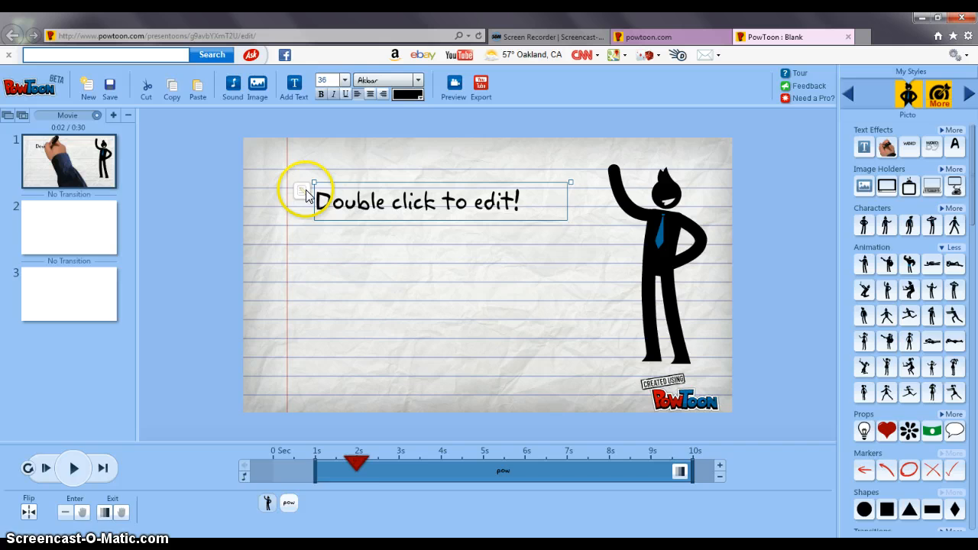
pyautogui.doubleClick(418, 202)
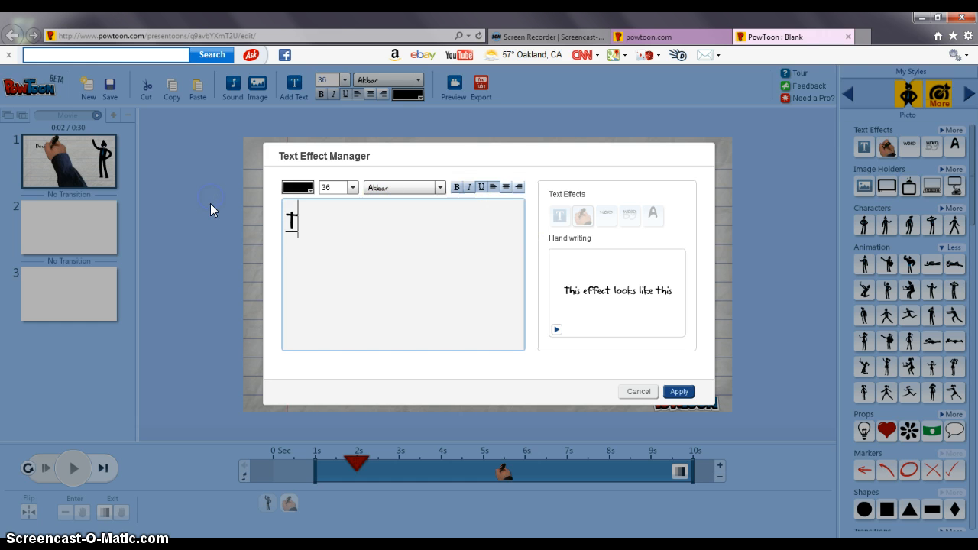
# Step: Write 'Time for a new assignment!' in the handwritten text box, centred, and apply
pyautogui.write('Time for a new')
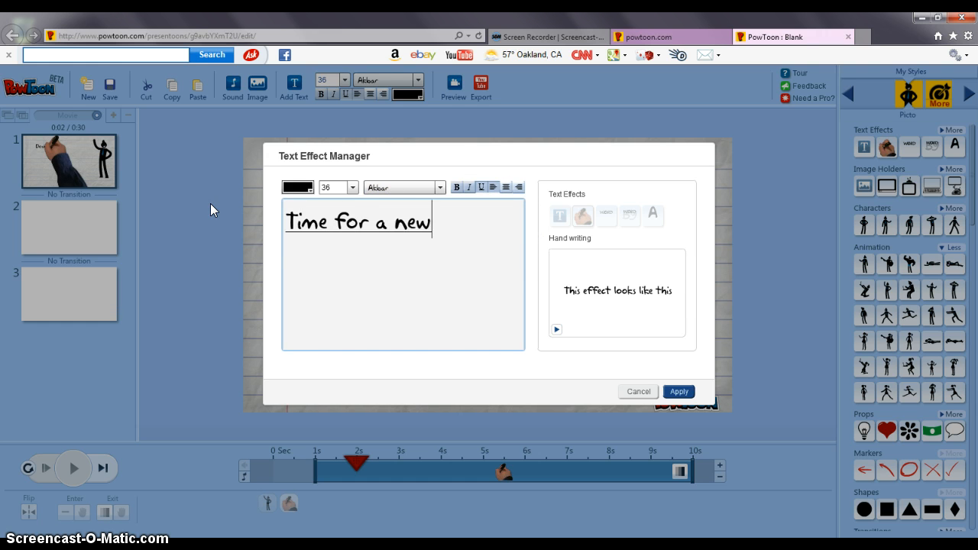
pyautogui.write('assignme')
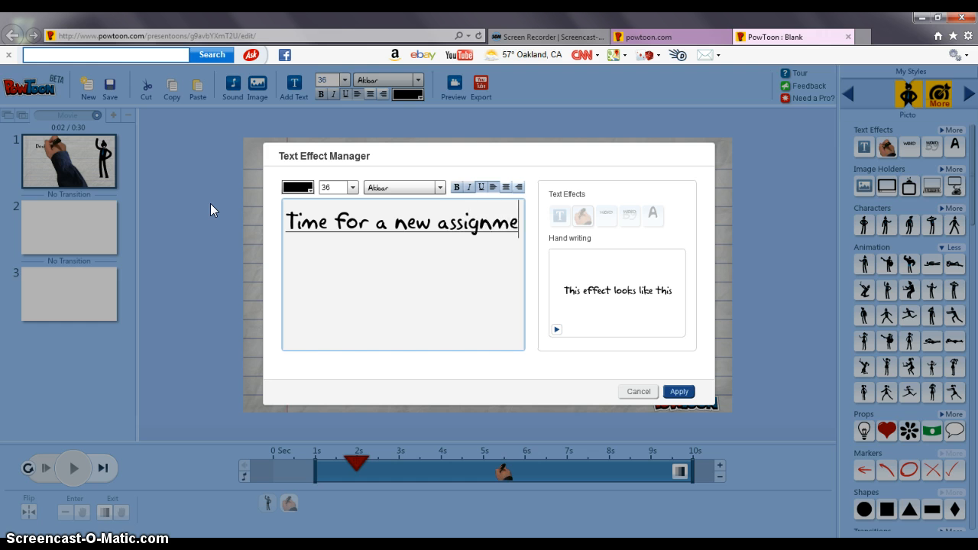
pyautogui.write('nt!')
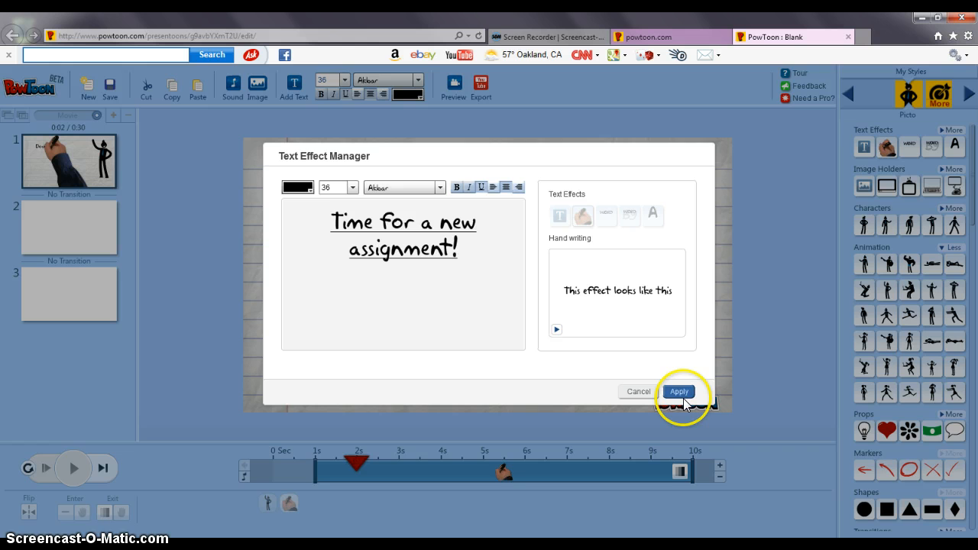
pyautogui.click(678, 392)
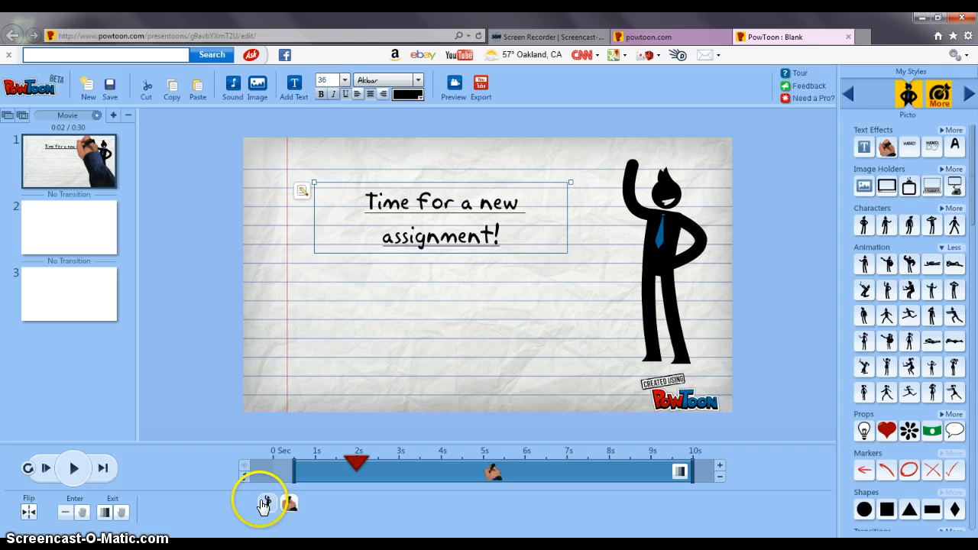
# Step: Shorten slide 1 to about six seconds and preview its animation
pyautogui.click(665, 267)
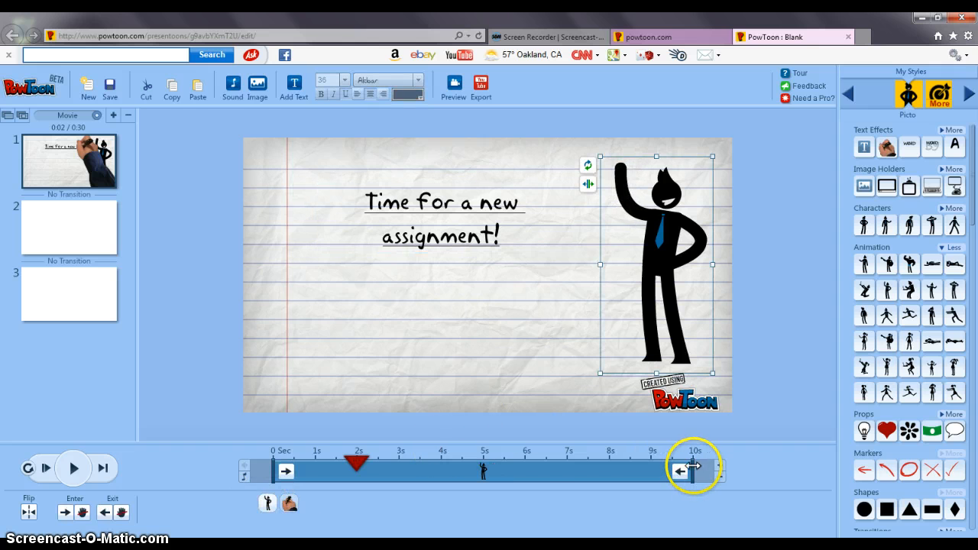
pyautogui.moveTo(691, 471); pyautogui.dragTo(528, 472)
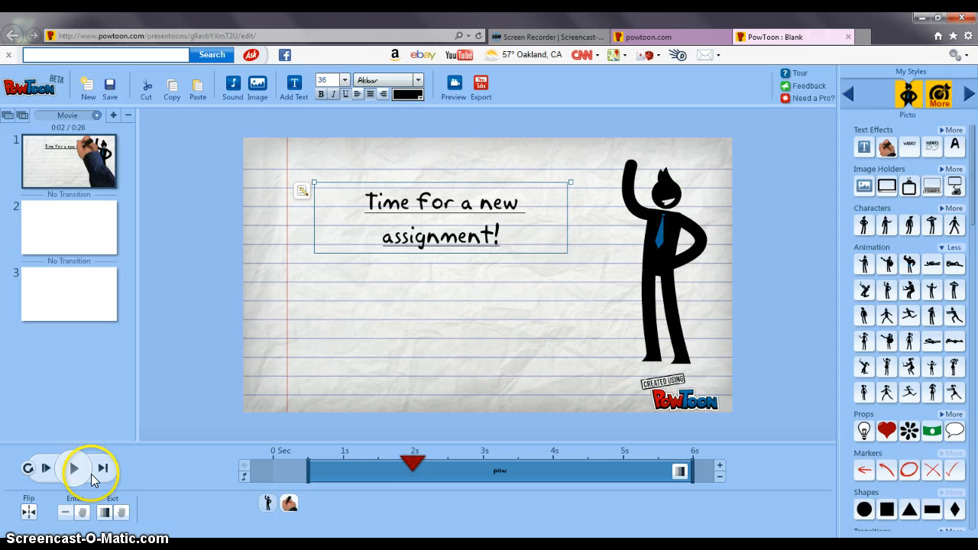
pyautogui.click(73, 469)
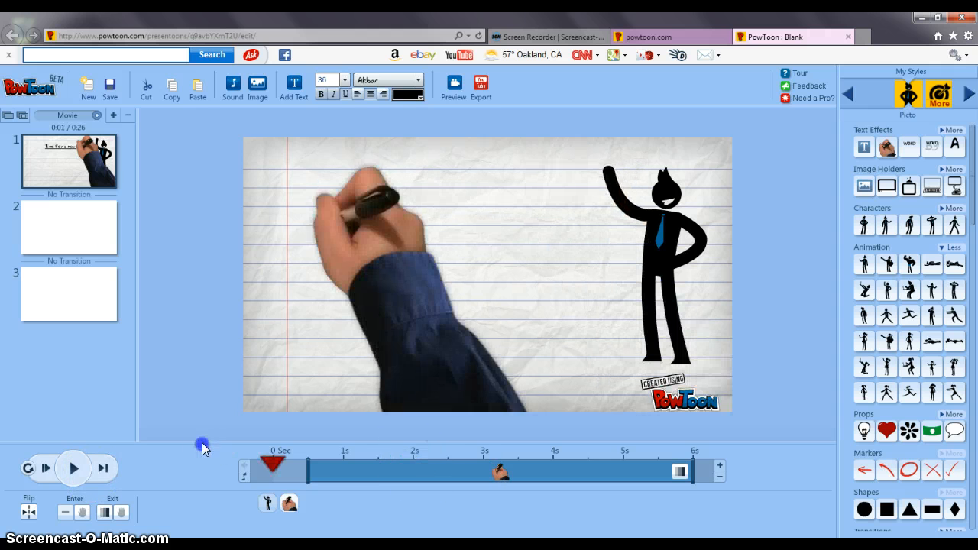
pyautogui.click(74, 469)
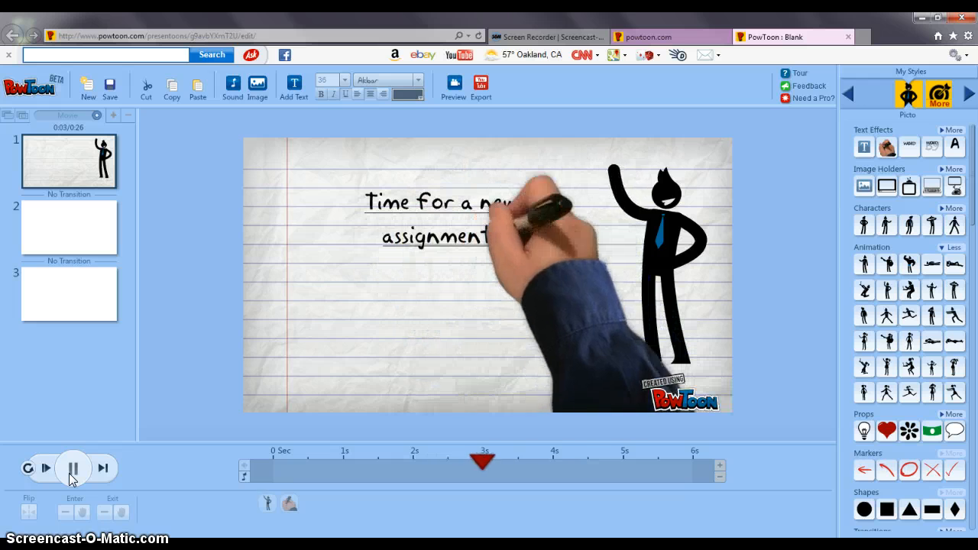
pyautogui.click(73, 468)
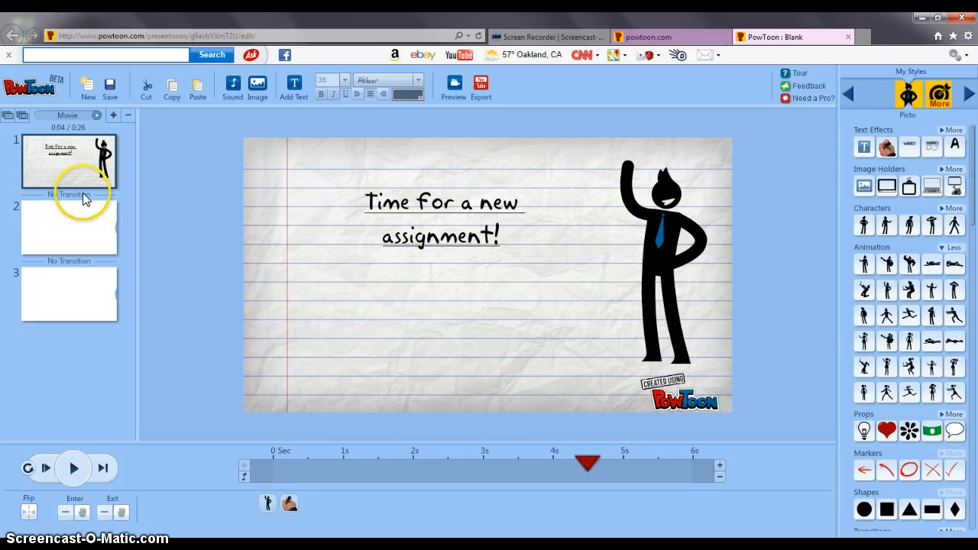
# Step: Give slide 2 a red background, a laptop with Chrysanthemum.jpg, and a 'Flowers' title
pyautogui.click(68, 227)
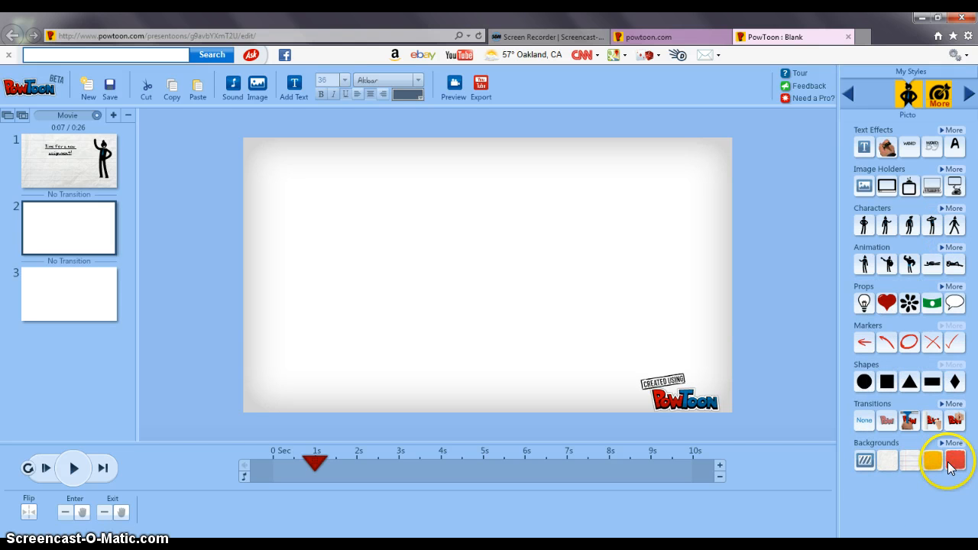
pyautogui.click(954, 460)
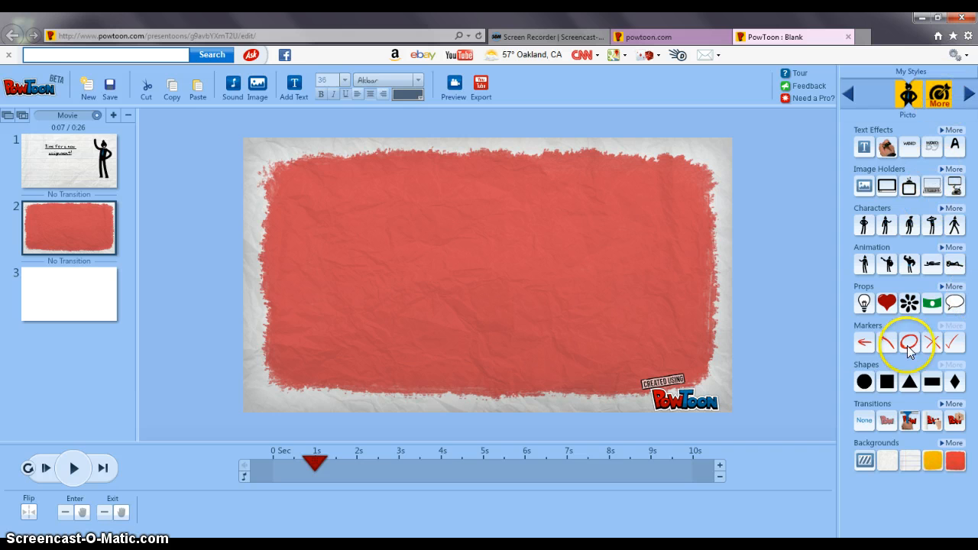
pyautogui.moveTo(938, 201)
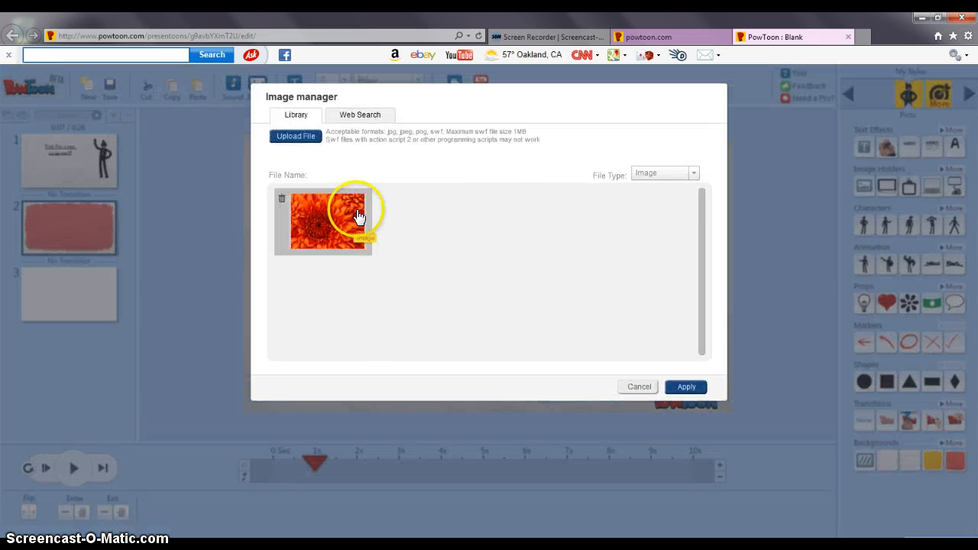
pyautogui.click(327, 220)
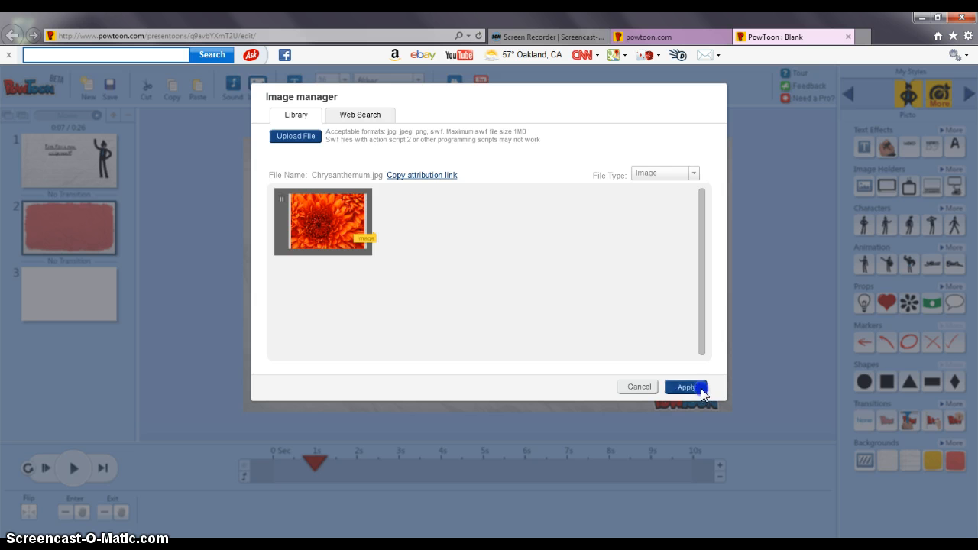
pyautogui.click(685, 387)
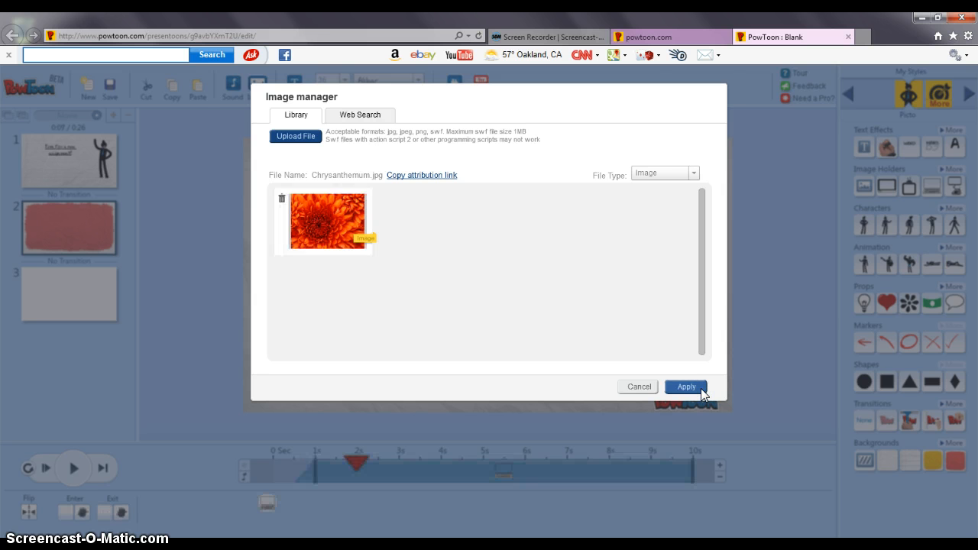
pyautogui.click(686, 387)
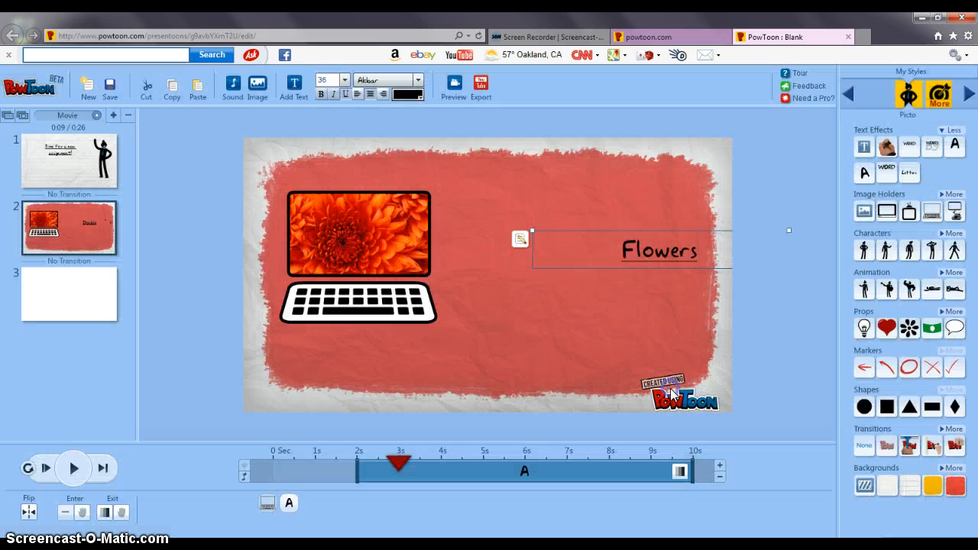
pyautogui.moveTo(658, 250); pyautogui.dragTo(546, 244)
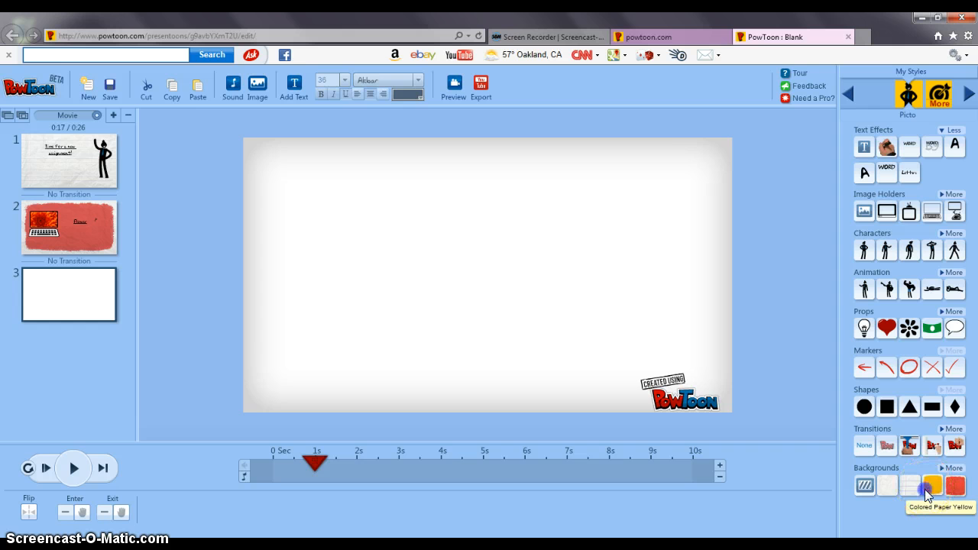
# Step: Give slide 3 a yellow background and an enlarged laptop prop at upper left
pyautogui.click(931, 486)
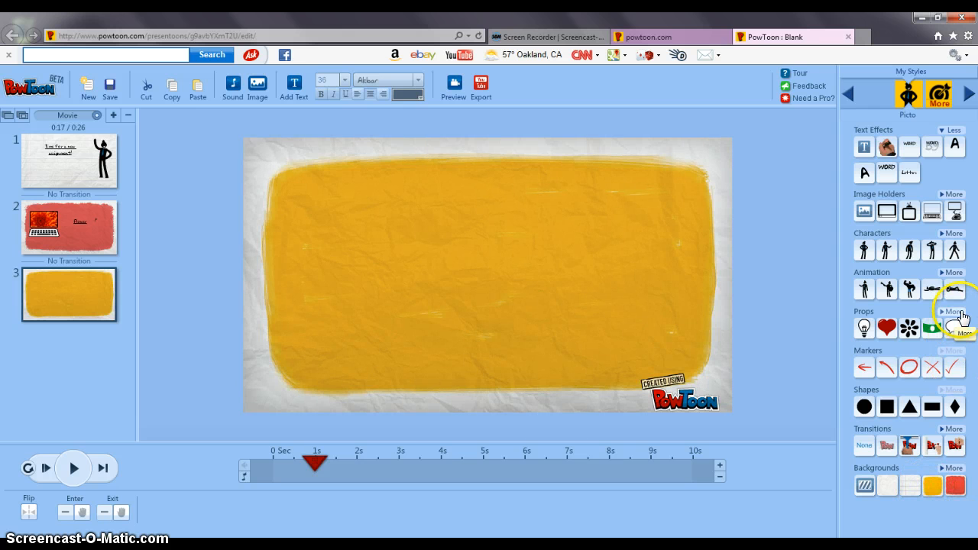
pyautogui.click(953, 311)
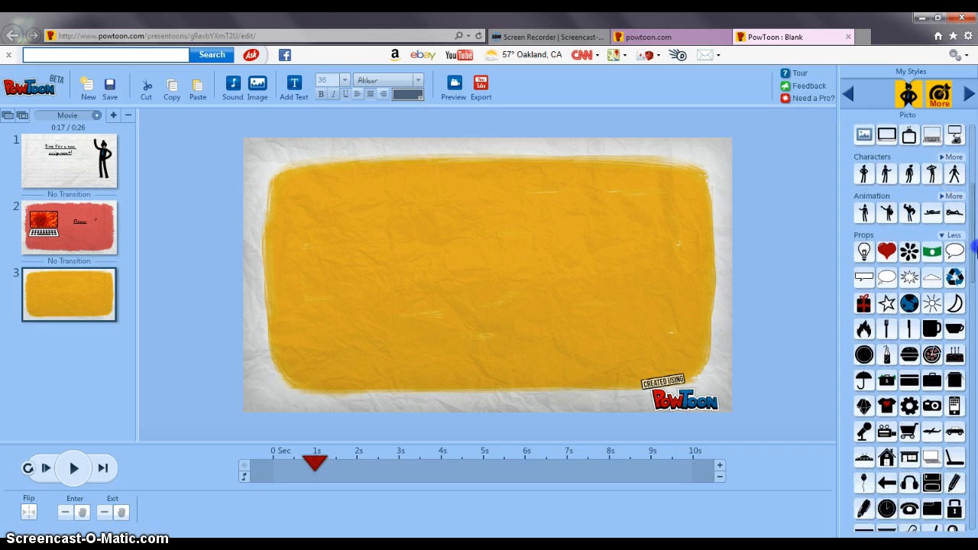
pyautogui.scroll(-3)
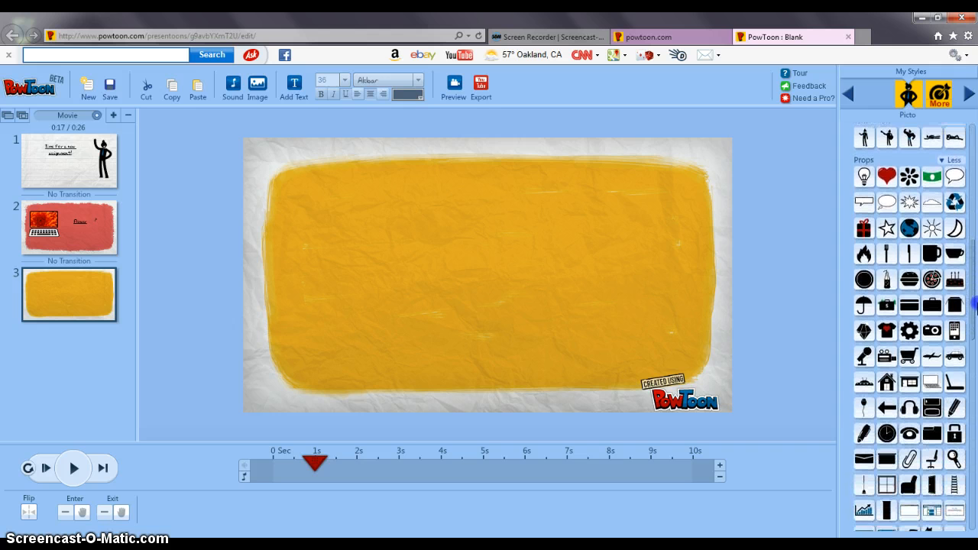
pyautogui.scroll(-3)
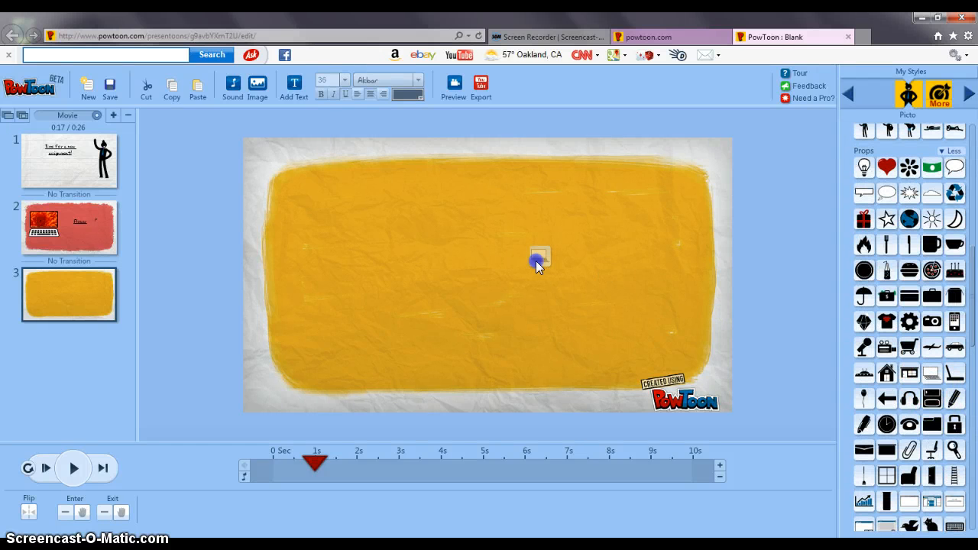
pyautogui.click(540, 258)
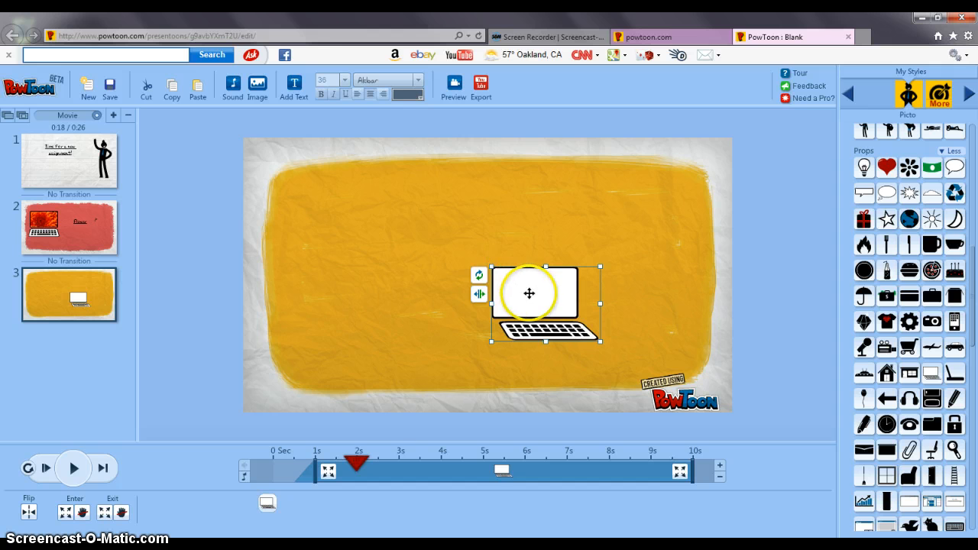
pyautogui.moveTo(528, 293); pyautogui.dragTo(336, 218)
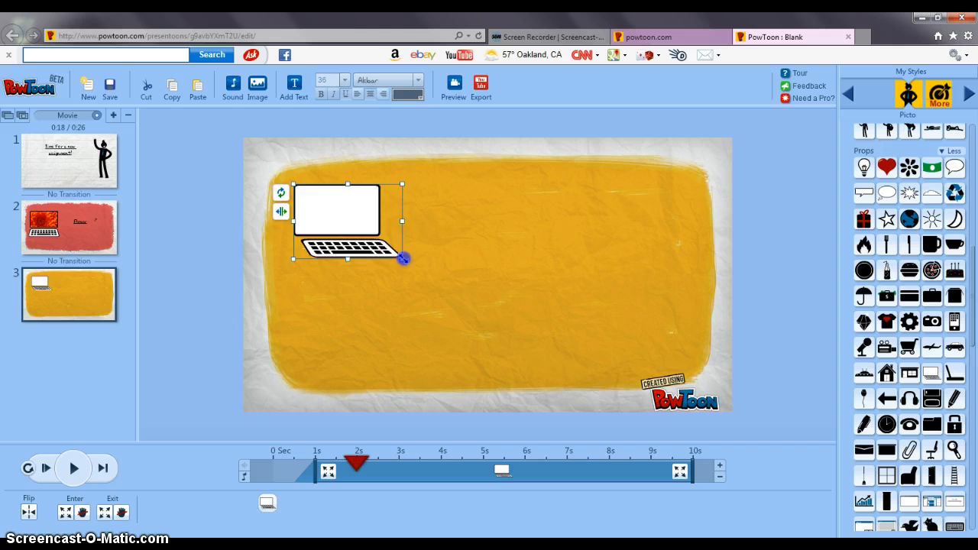
pyautogui.moveTo(405, 259); pyautogui.dragTo(539, 355)
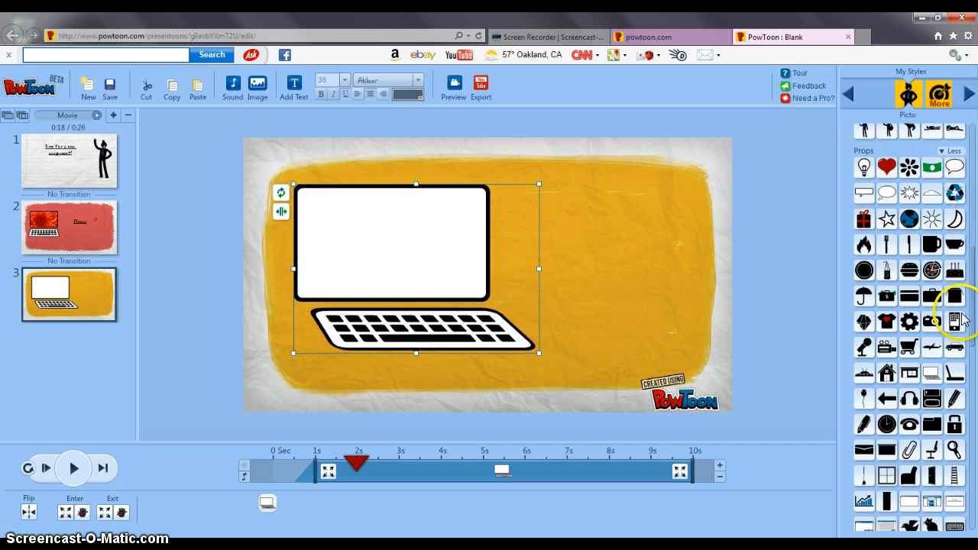
pyautogui.scroll(3)
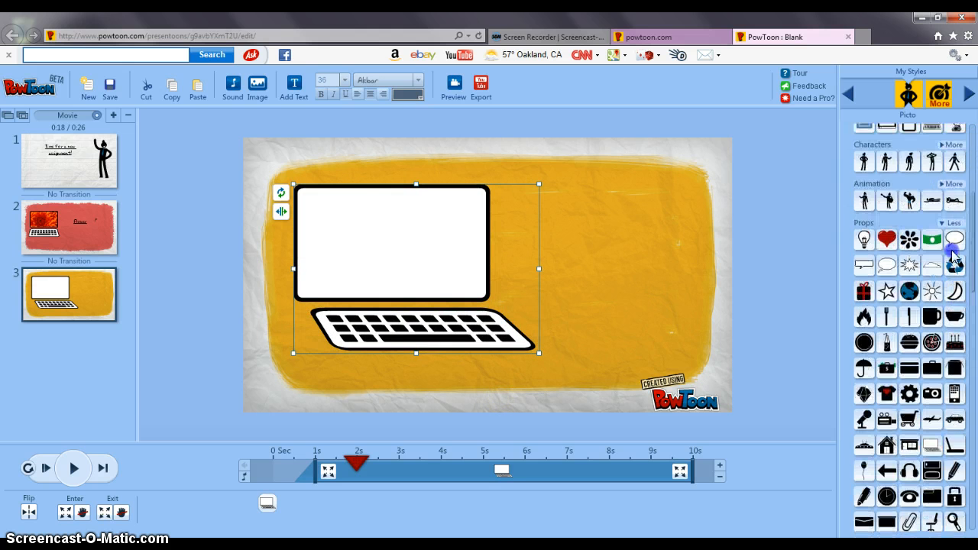
pyautogui.scroll(3)
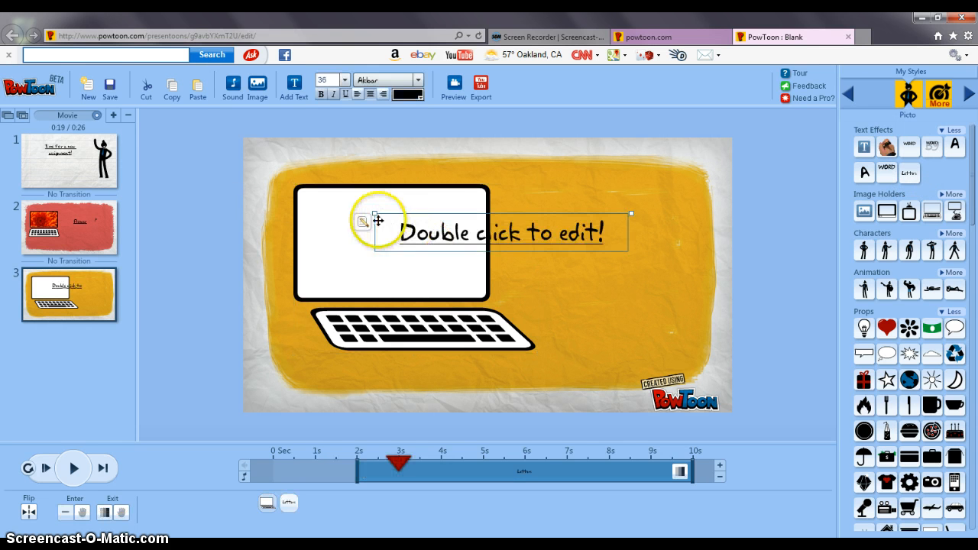
# Step: Write 'Pick your favorite flower and write a 1 page paper about its special properties' at size 28
pyautogui.doubleClick(501, 233)
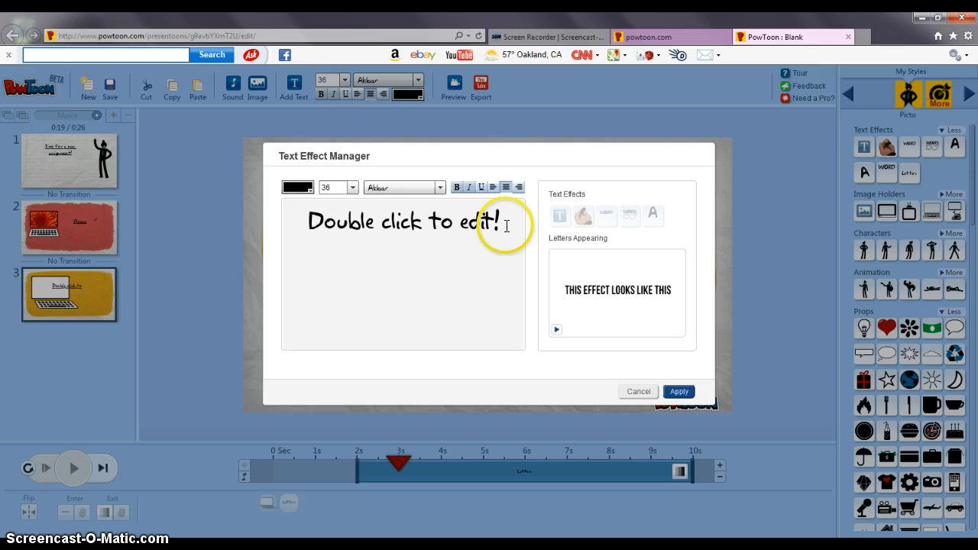
pyautogui.write('Pick your favorite')
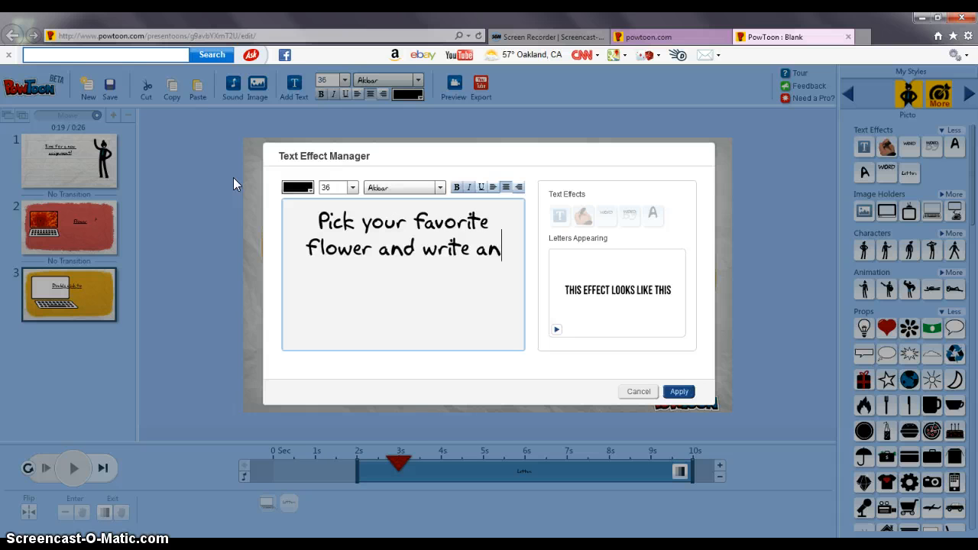
pyautogui.press('Backspace')
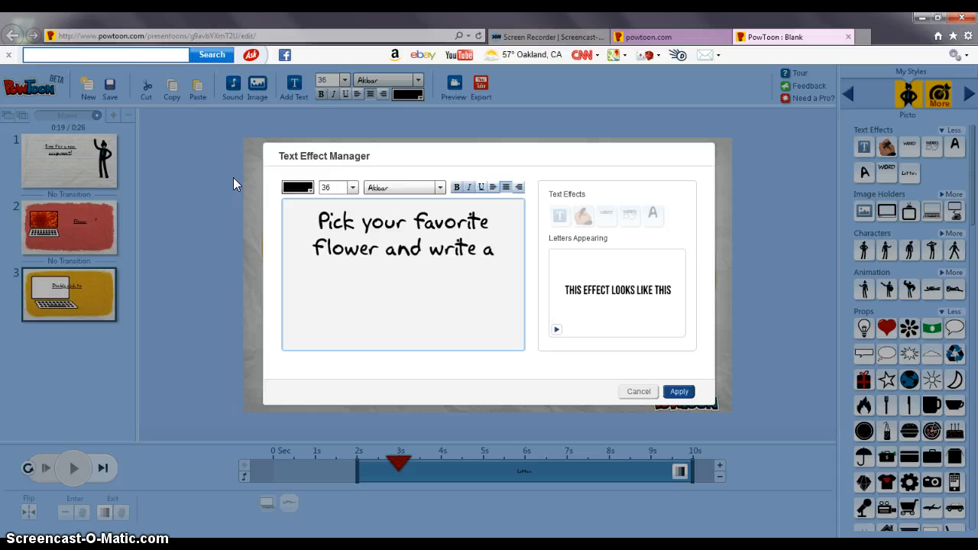
pyautogui.write('1 pag')
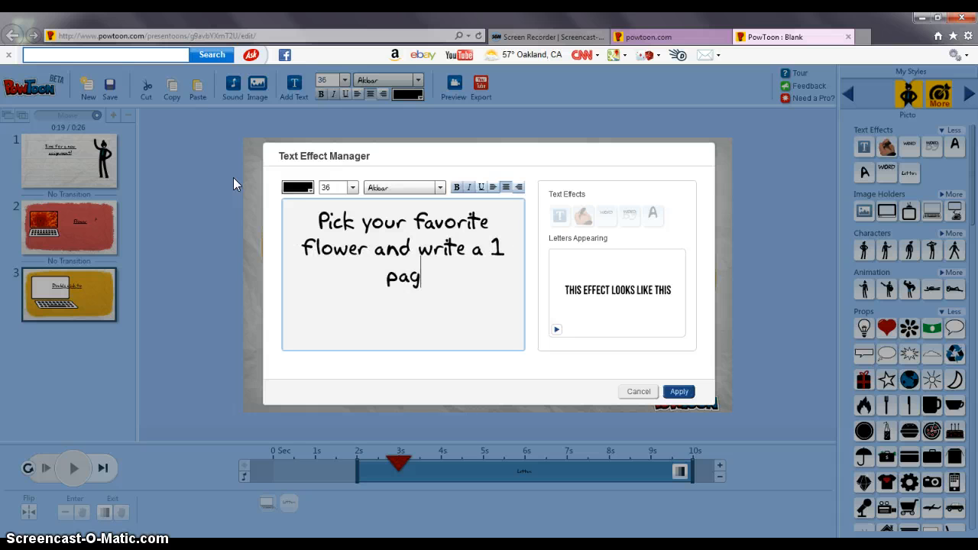
pyautogui.write('e paper about')
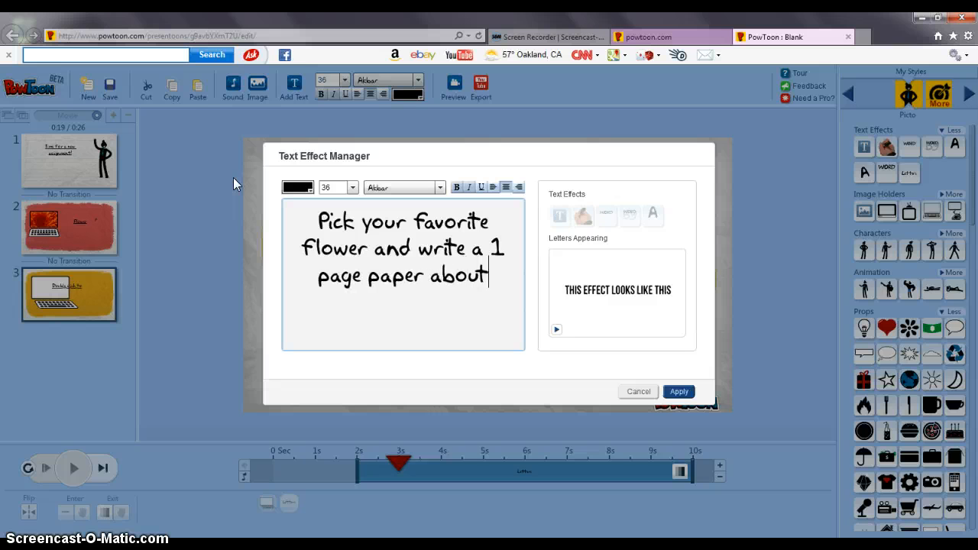
pyautogui.write('its sp')
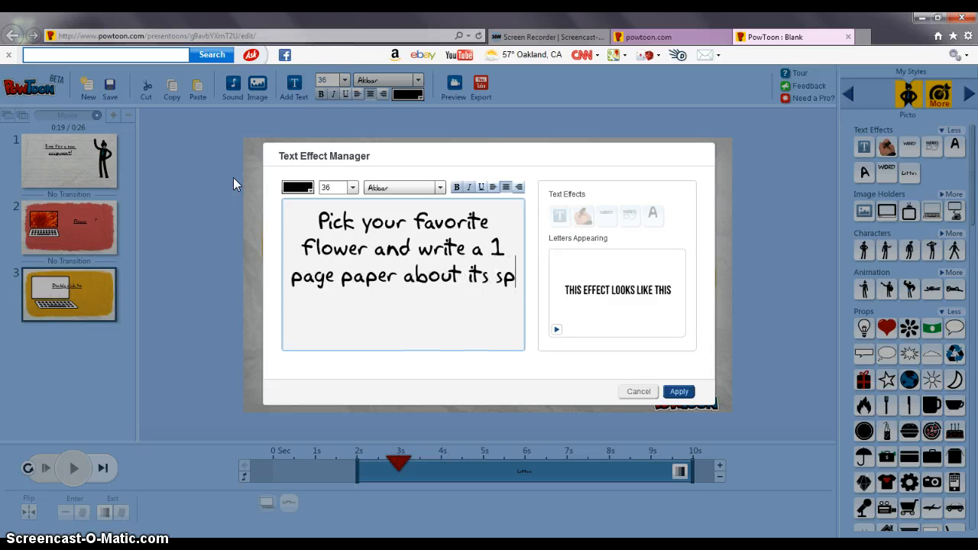
pyautogui.write('ecial proper')
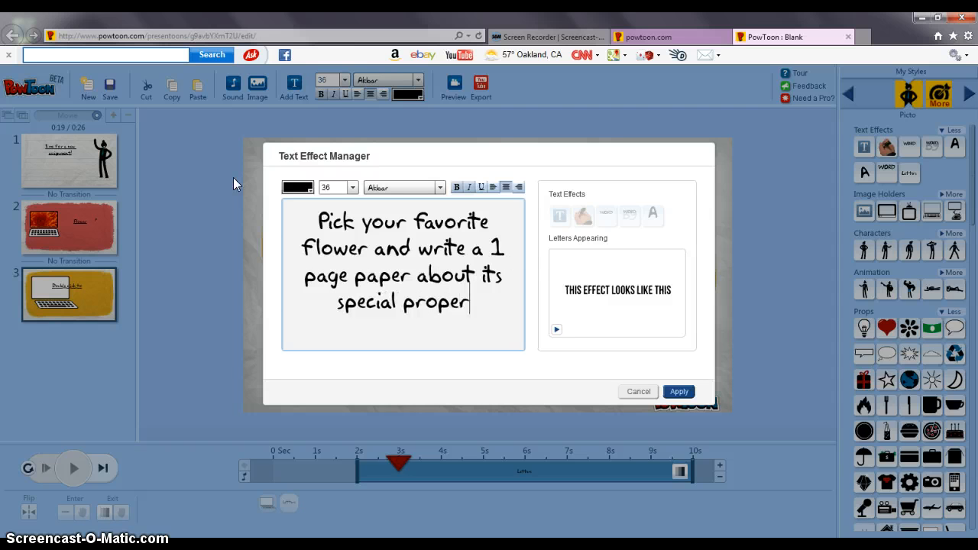
pyautogui.write('ties')
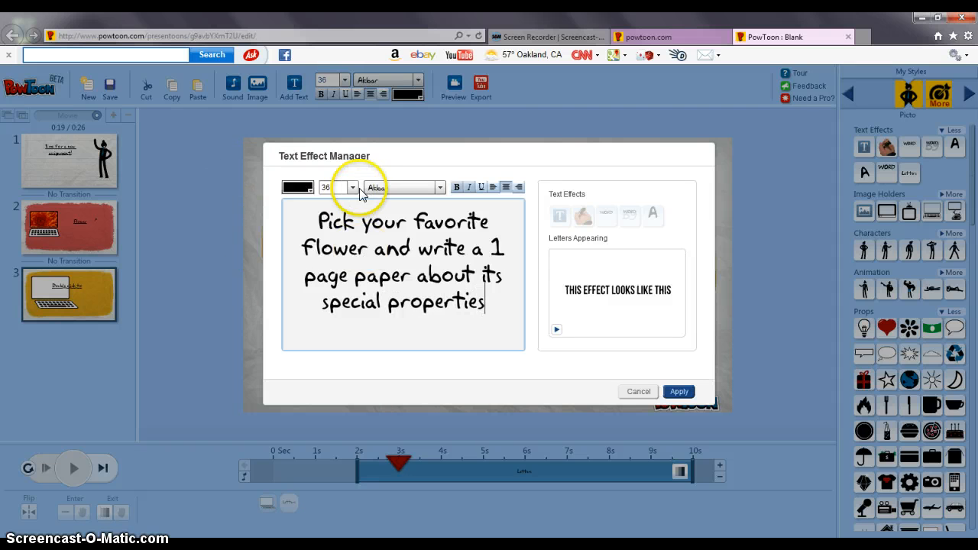
pyautogui.click(353, 187)
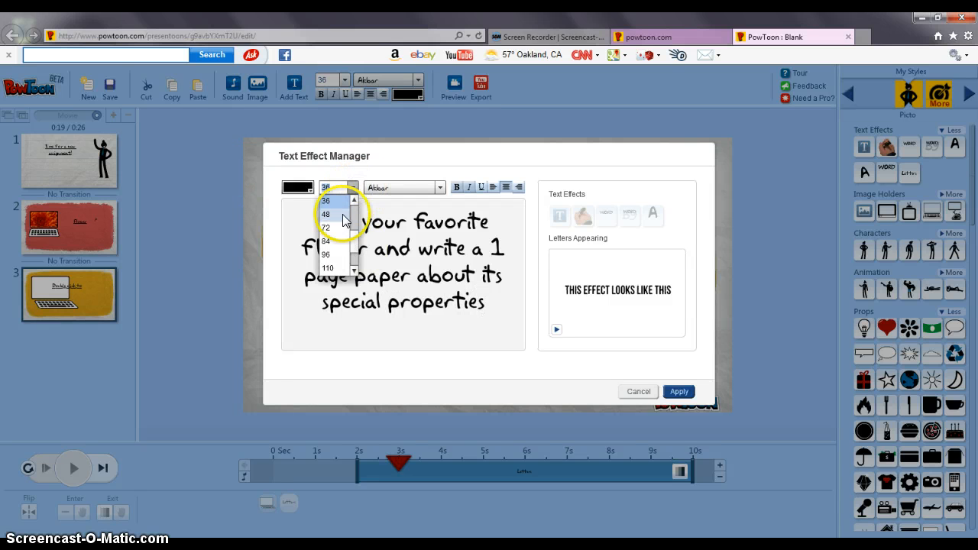
pyautogui.click(325, 201)
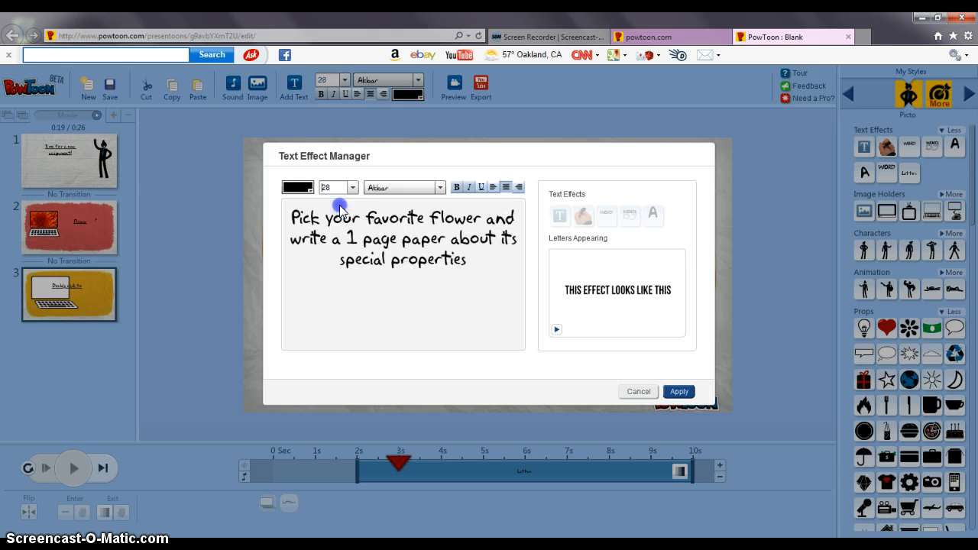
pyautogui.click(678, 392)
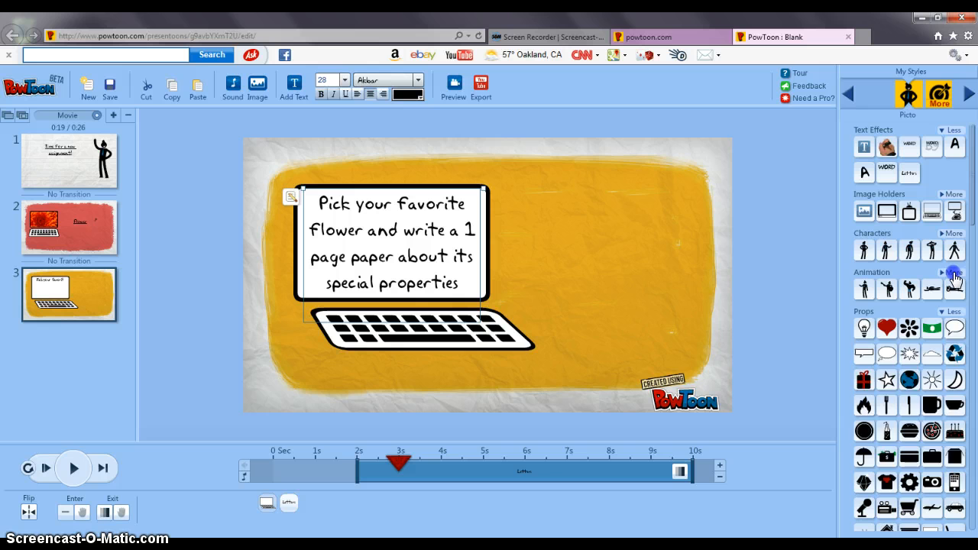
# Step: Expand the full set of Animation characters
pyautogui.click(941, 272)
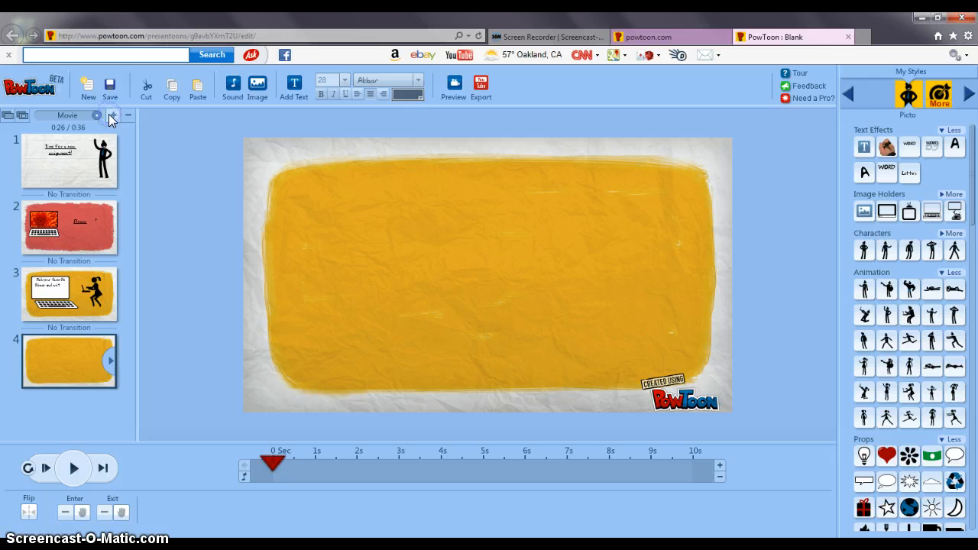
pyautogui.moveTo(955, 455)
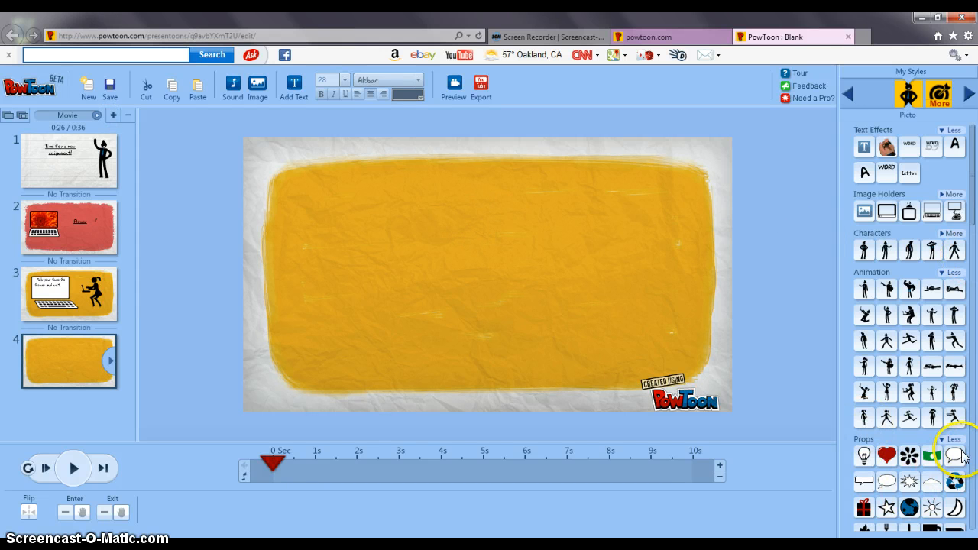
# Step: Collapse Props and give slide 4 the lined notebook-paper background
pyautogui.click(952, 438)
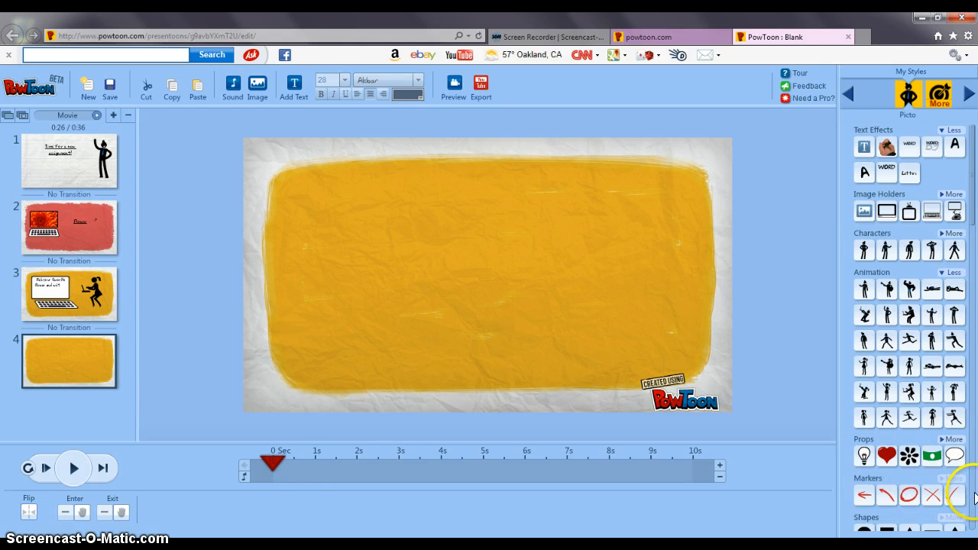
pyautogui.scroll(-3)
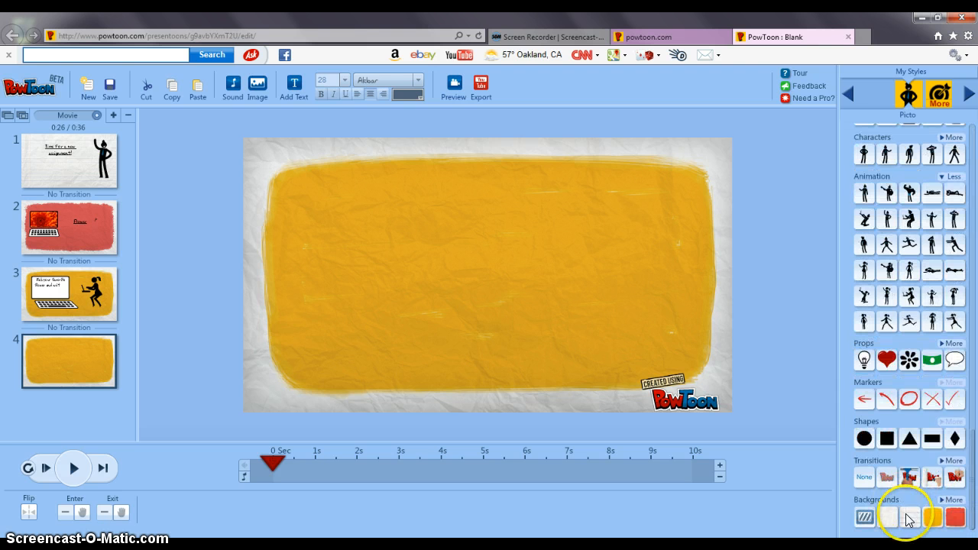
pyautogui.click(886, 517)
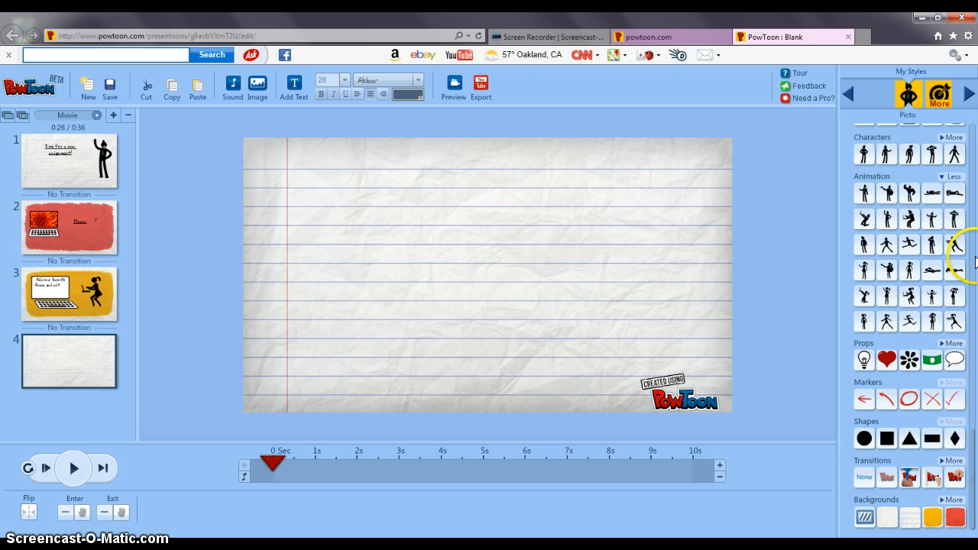
pyautogui.scroll(3)
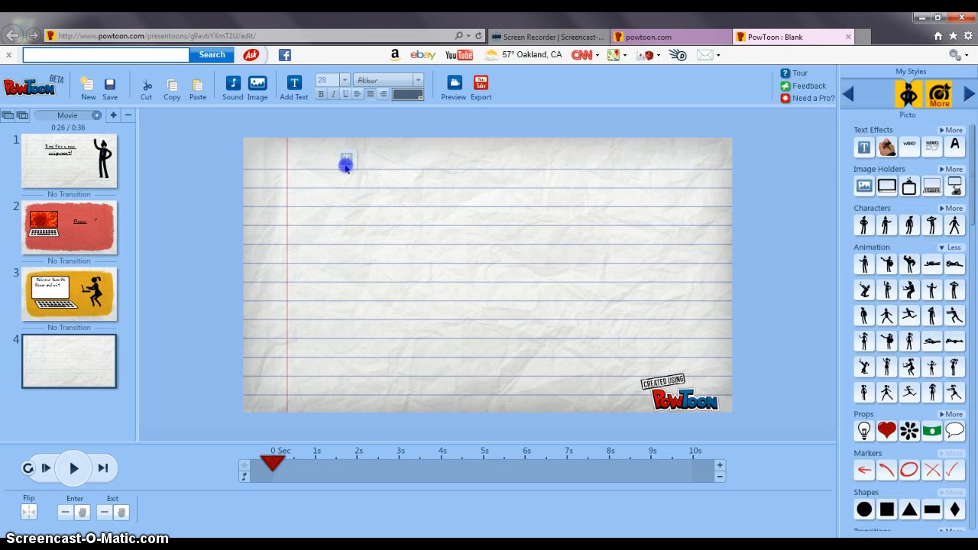
# Step: Add the heading 'When finished, do the following:' near slide 4's top-left corner
pyautogui.click(293, 84)
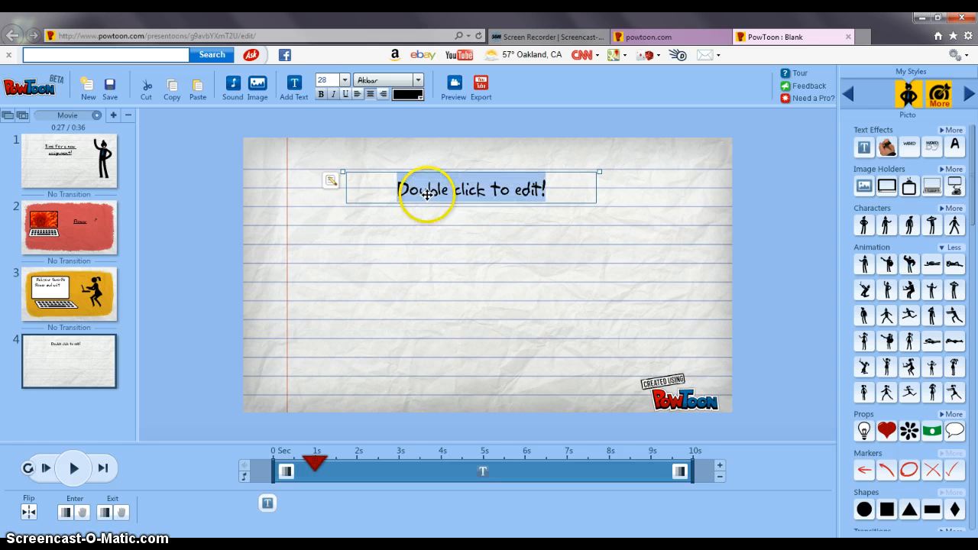
pyautogui.write('When fin')
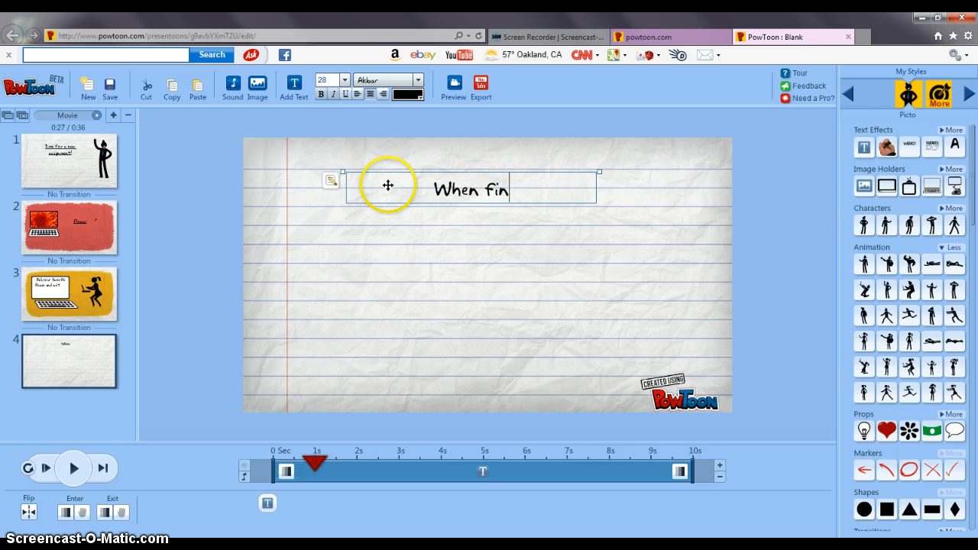
pyautogui.write('ished')
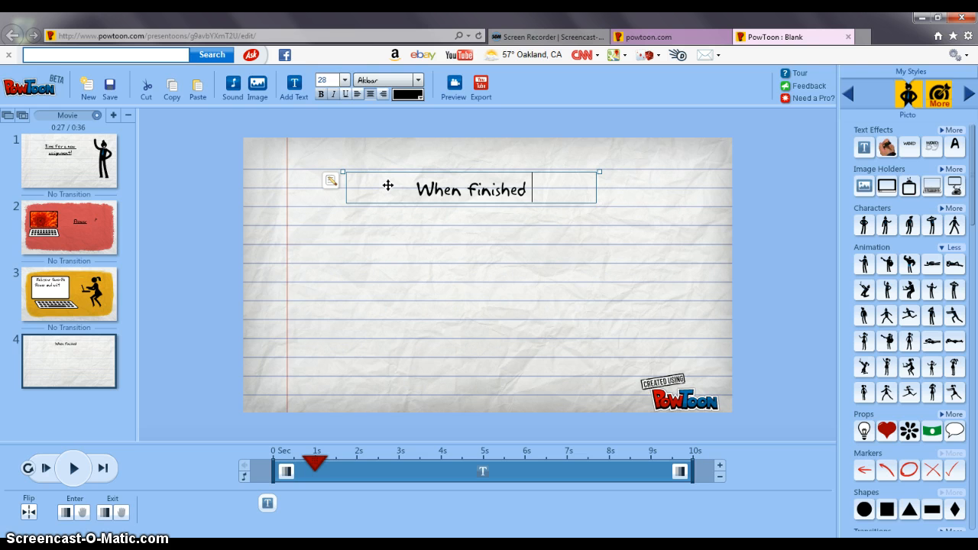
pyautogui.write(', do the fo')
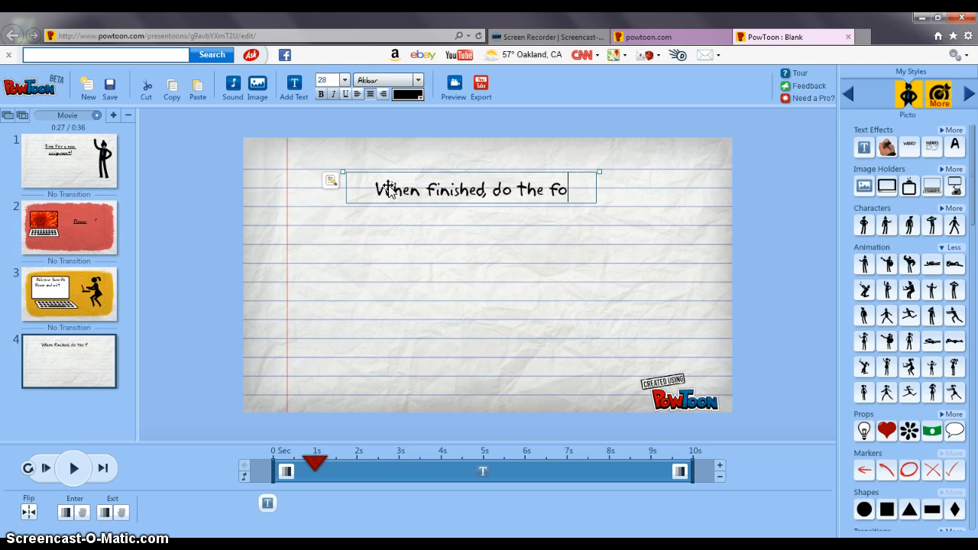
pyautogui.write('llowing')
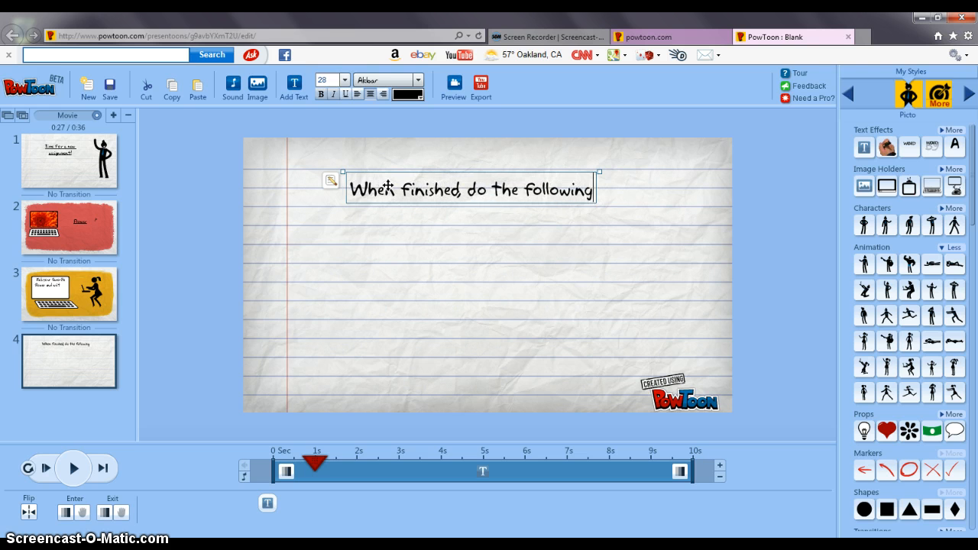
pyautogui.write(':')
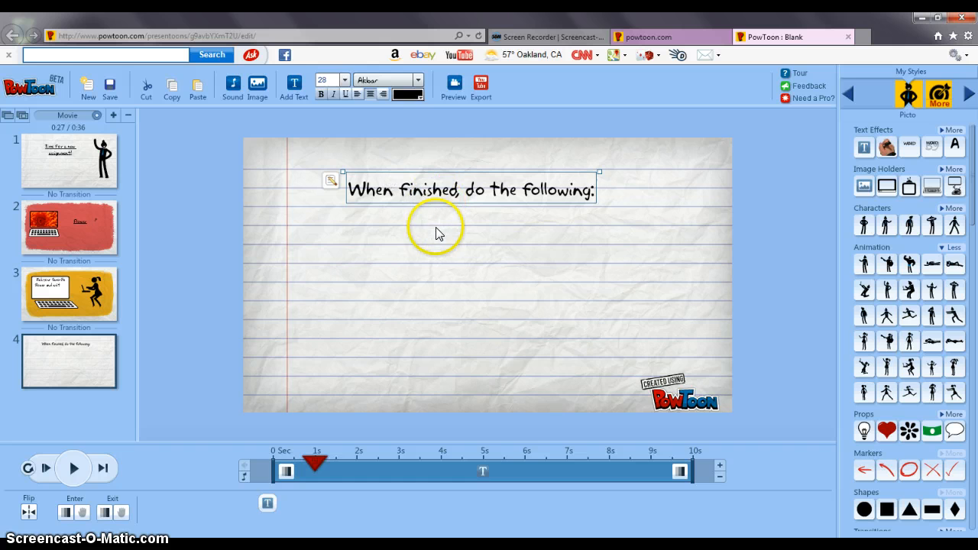
pyautogui.moveTo(470, 190); pyautogui.dragTo(412, 167)
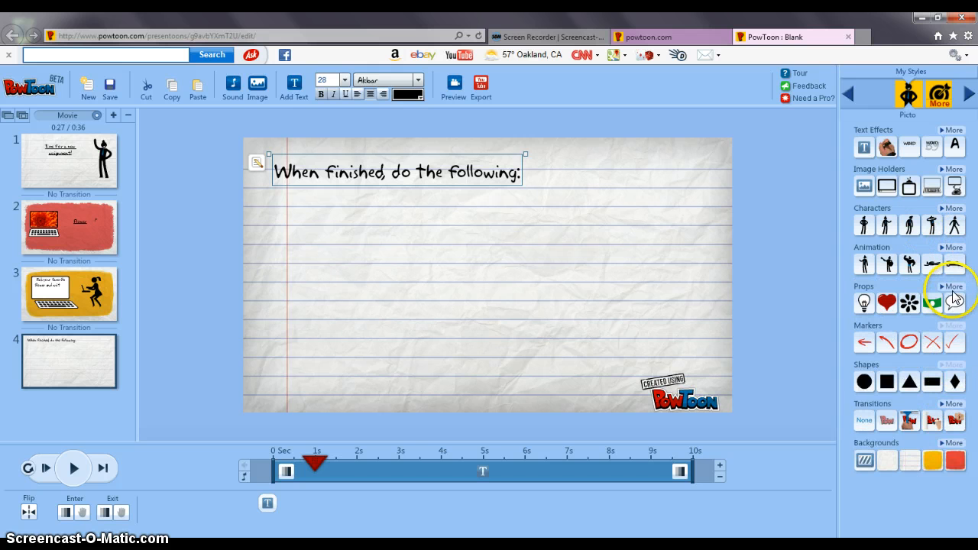
# Step: Add a paperclip and an envelope from the full Props list to slide 4
pyautogui.click(954, 286)
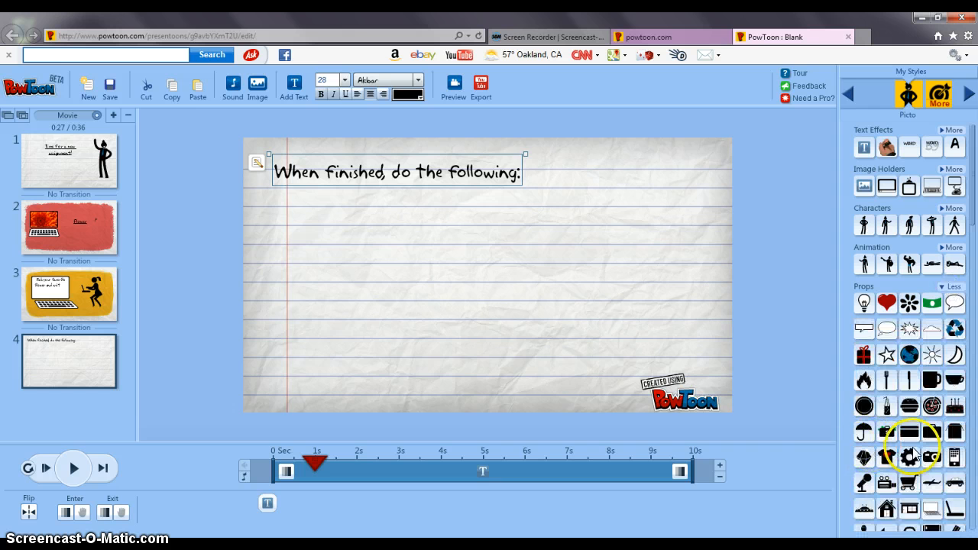
pyautogui.moveTo(970, 524)
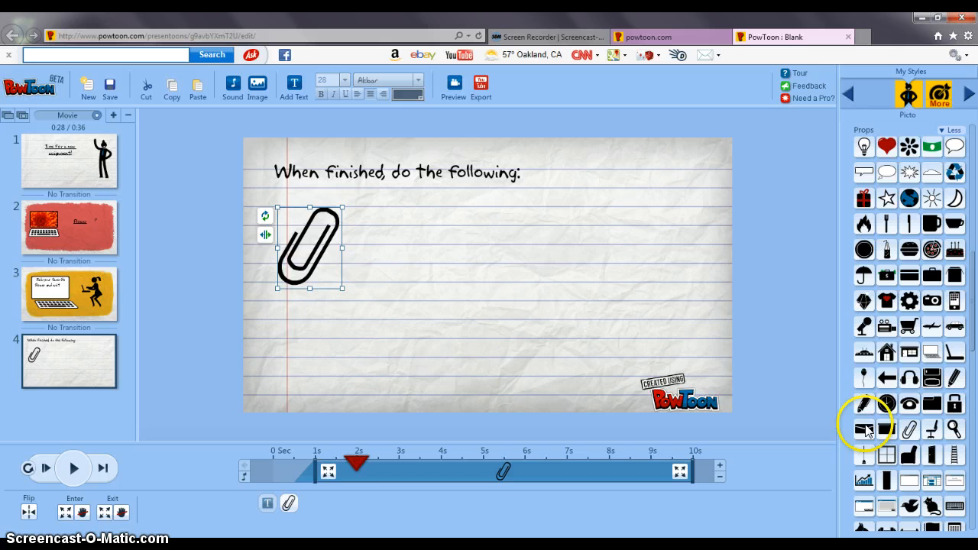
pyautogui.click(863, 428)
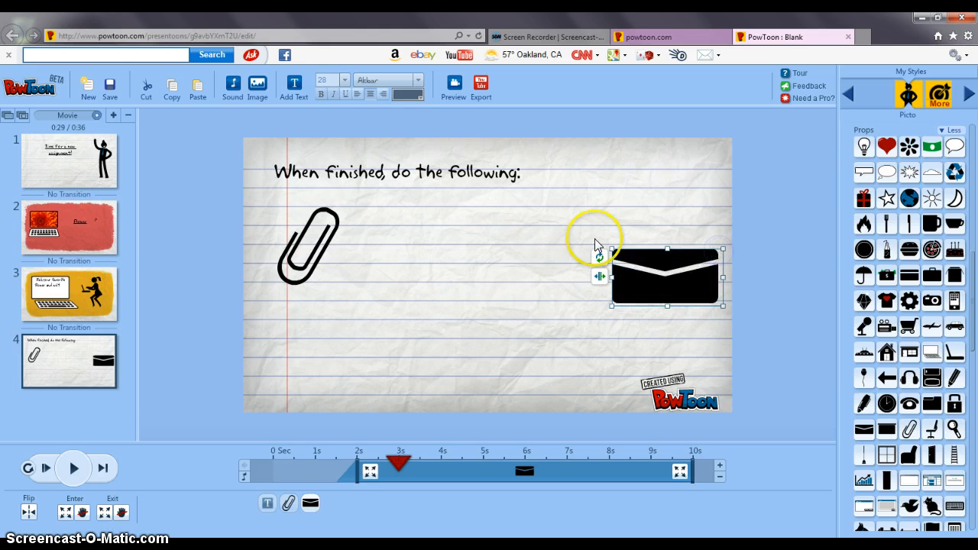
pyautogui.moveTo(722, 244)
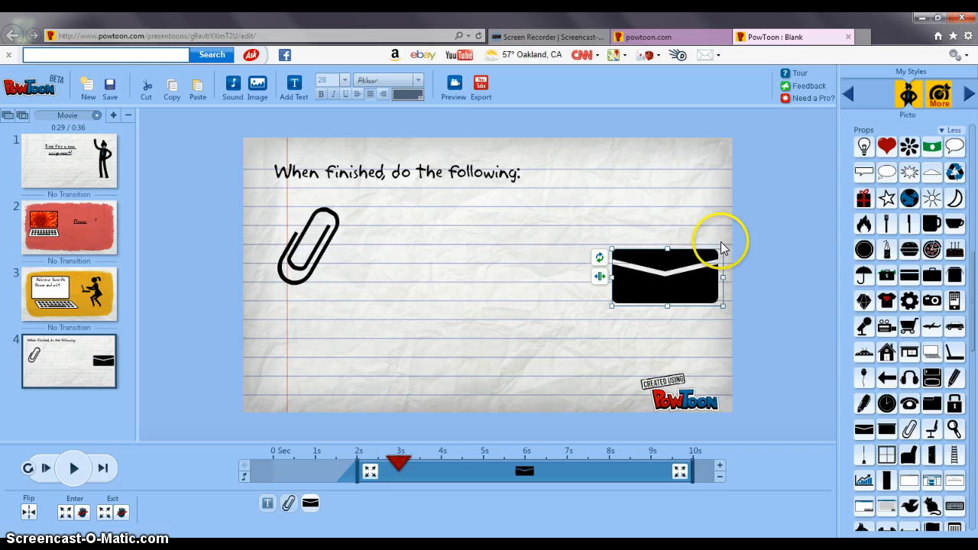
pyautogui.moveTo(722, 243)
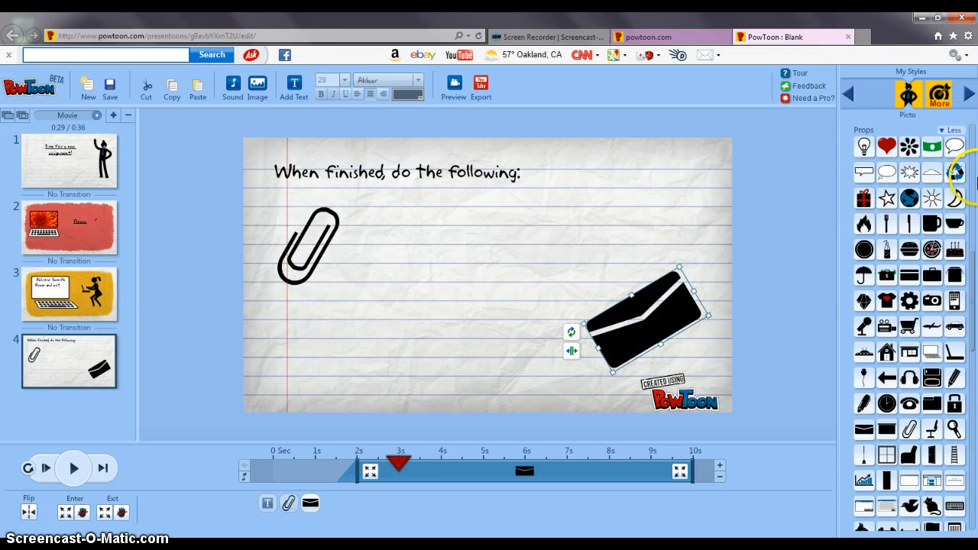
pyautogui.scroll(-3)
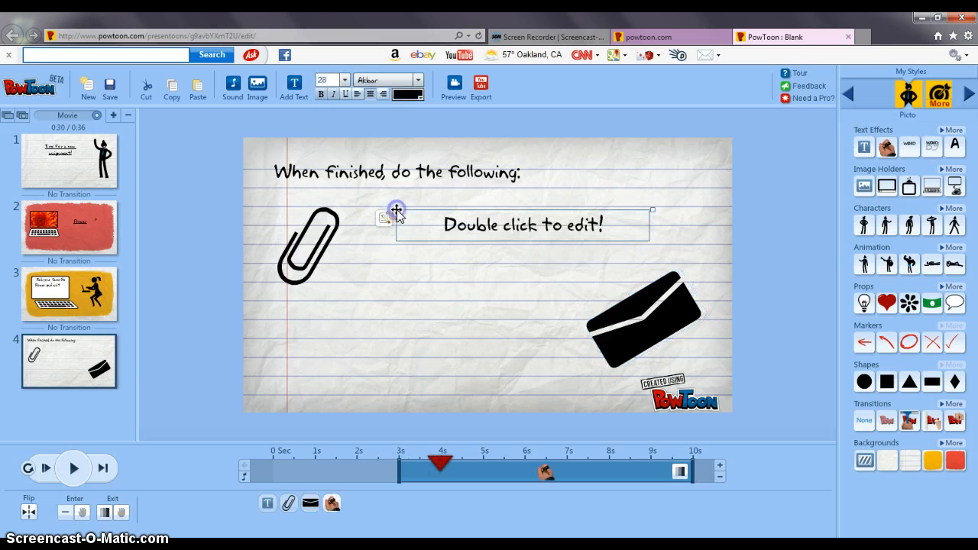
# Step: Write 'Attach assignment to an e-mail and send to me, your teacher.' on slide 4
pyautogui.doubleClick(522, 225)
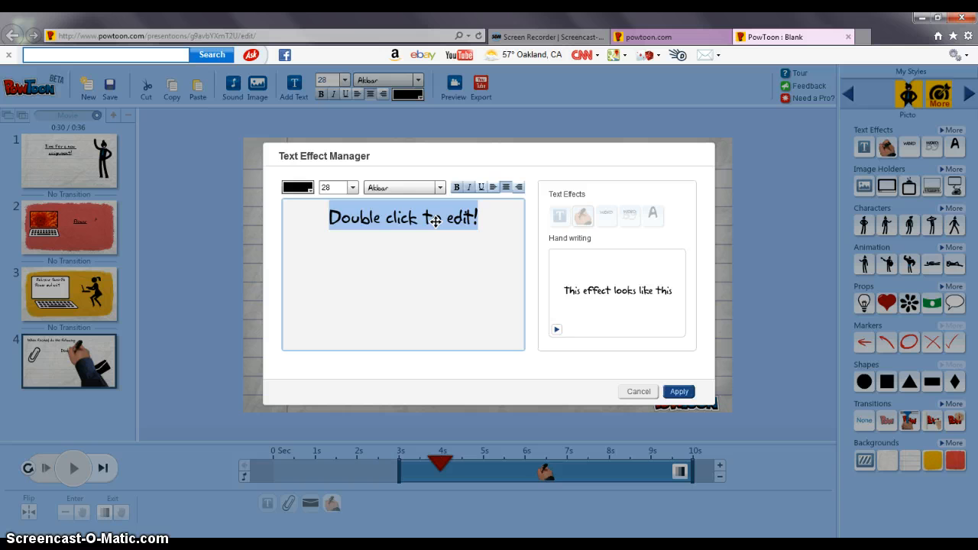
pyautogui.write('Attach')
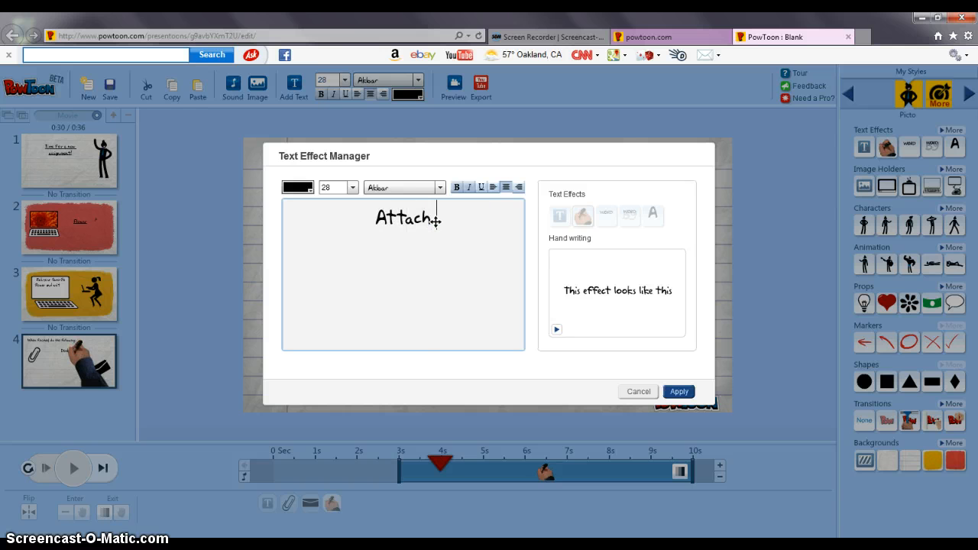
pyautogui.write('assig')
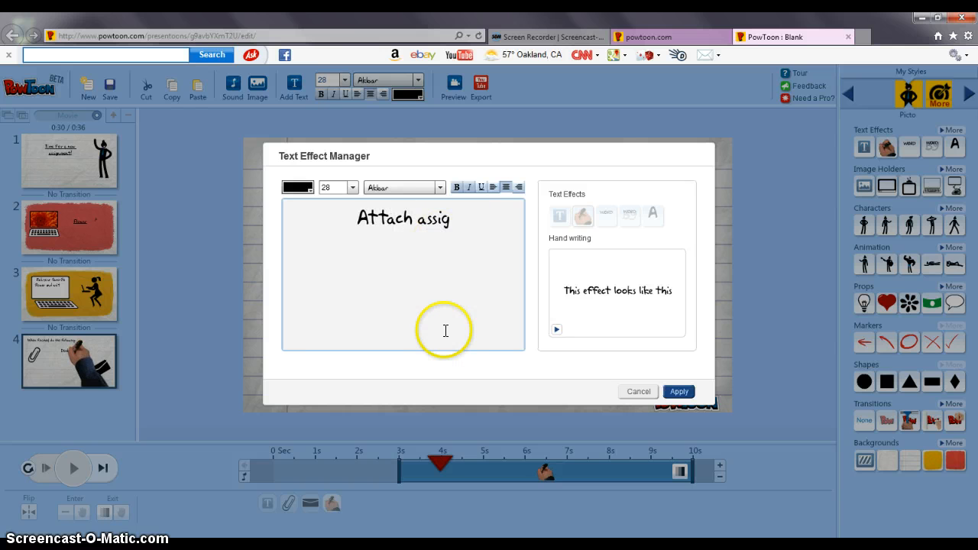
pyautogui.write('nment as')
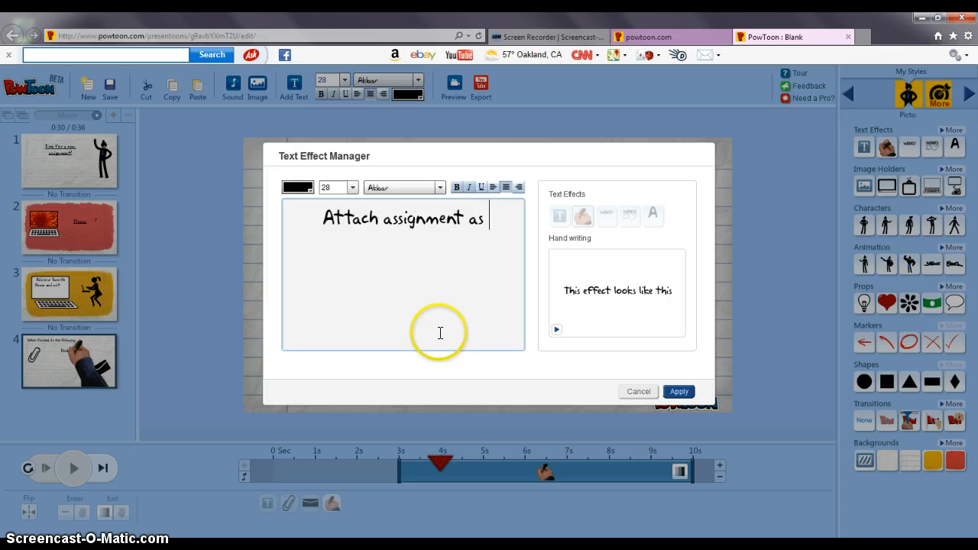
pyautogui.write('to')
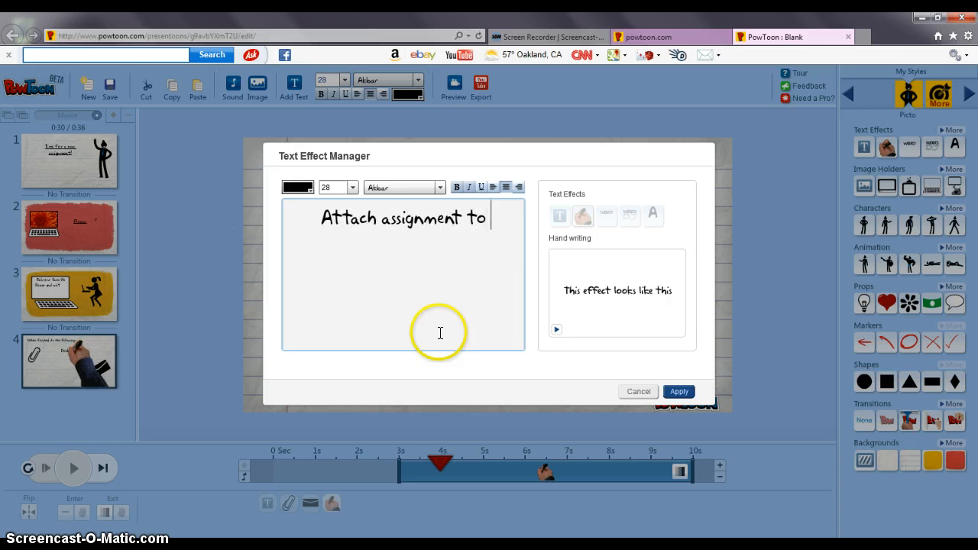
pyautogui.write('an e-mail and')
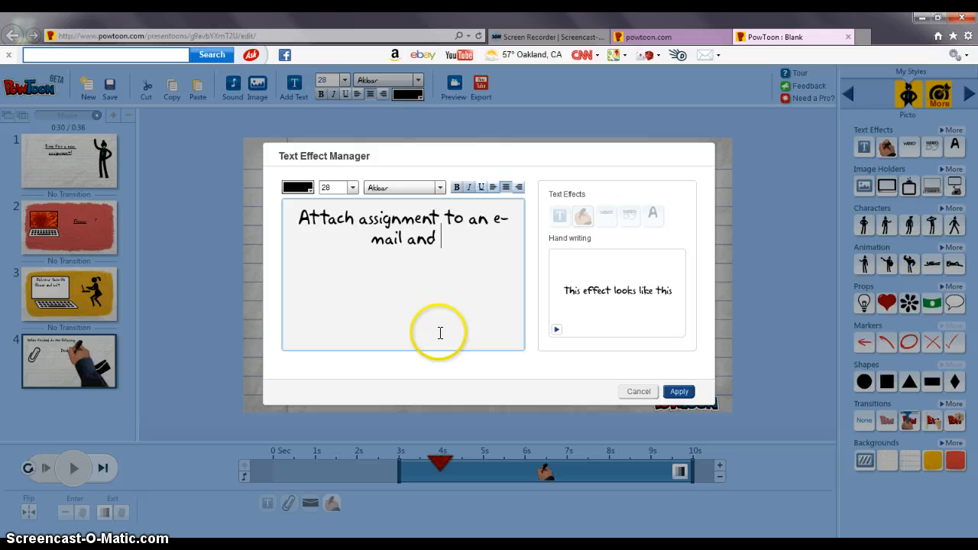
pyautogui.write('send to me, your teacher.')
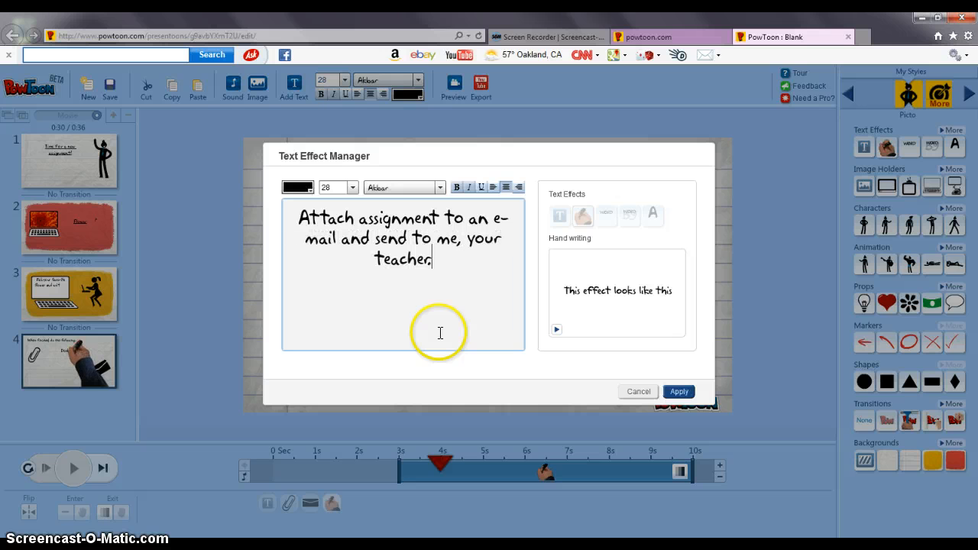
pyautogui.click(678, 392)
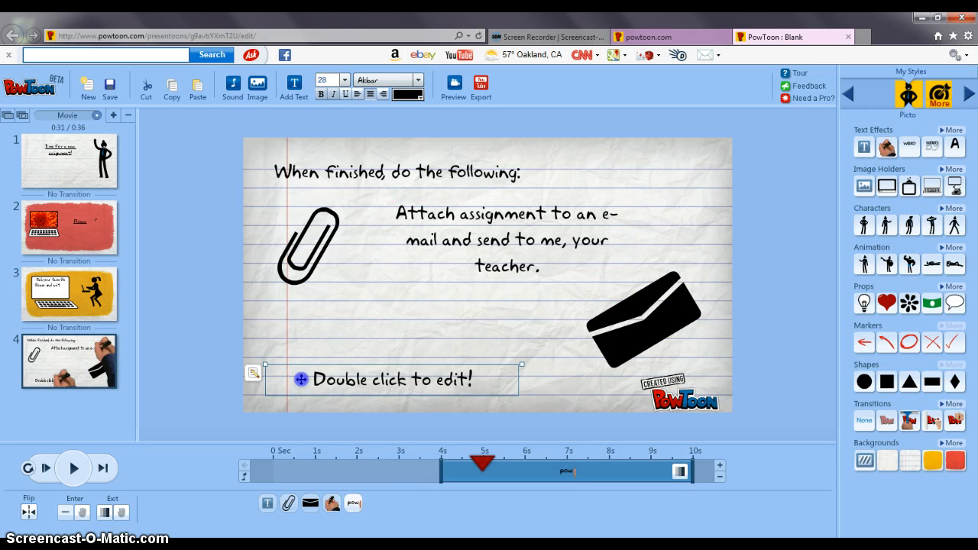
# Step: Replace the bottom placeholder with the sample 'notarealaddress@fakeschool' e-mail address
pyautogui.doubleClick(392, 379)
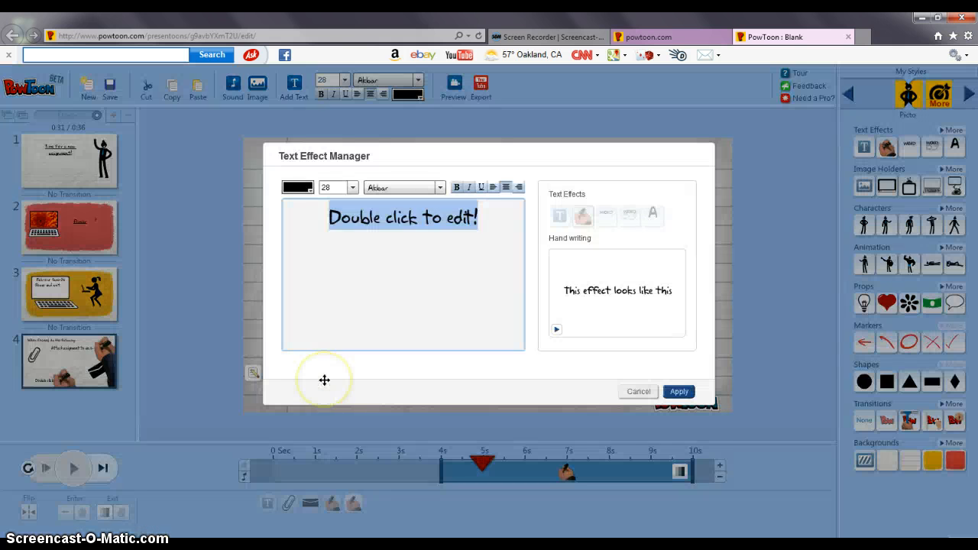
pyautogui.write('not')
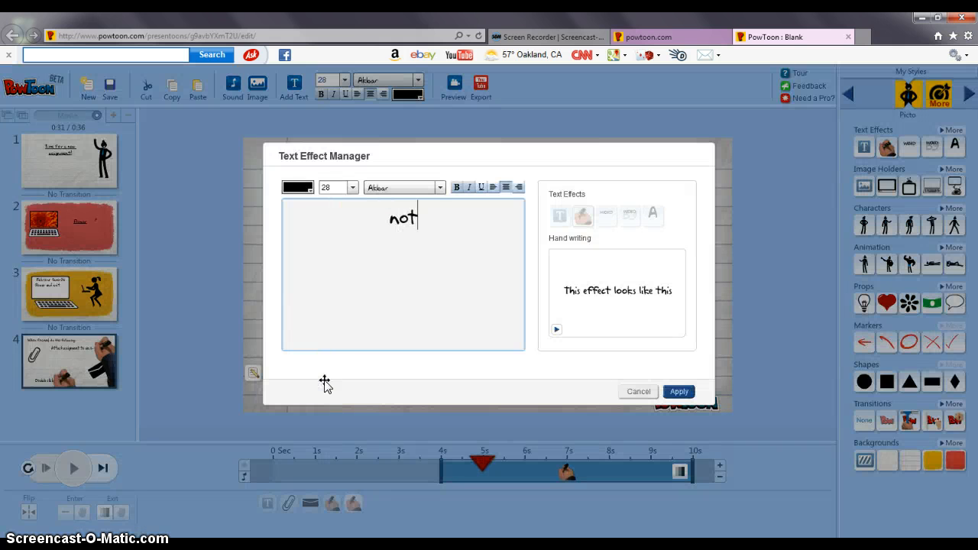
pyautogui.write('arealaddres')
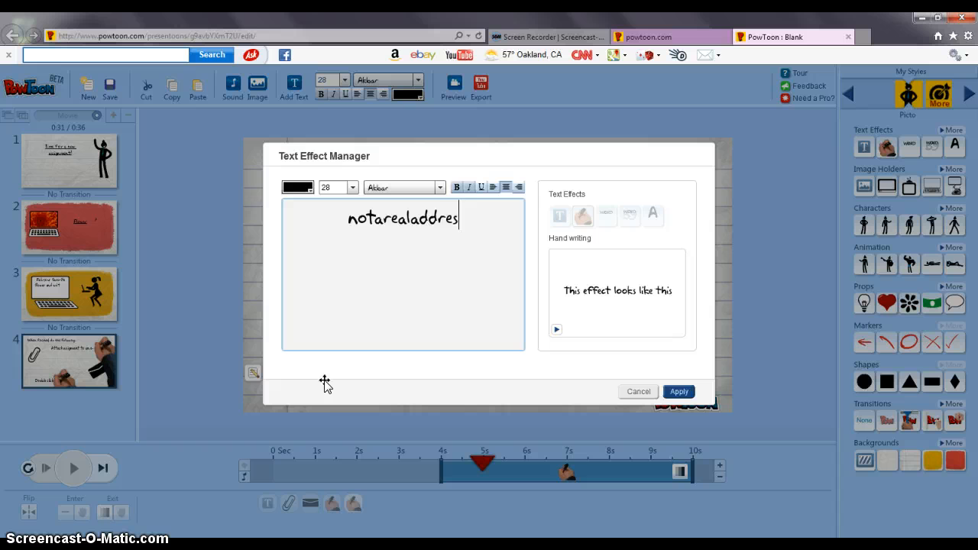
pyautogui.write('s@fakesch')
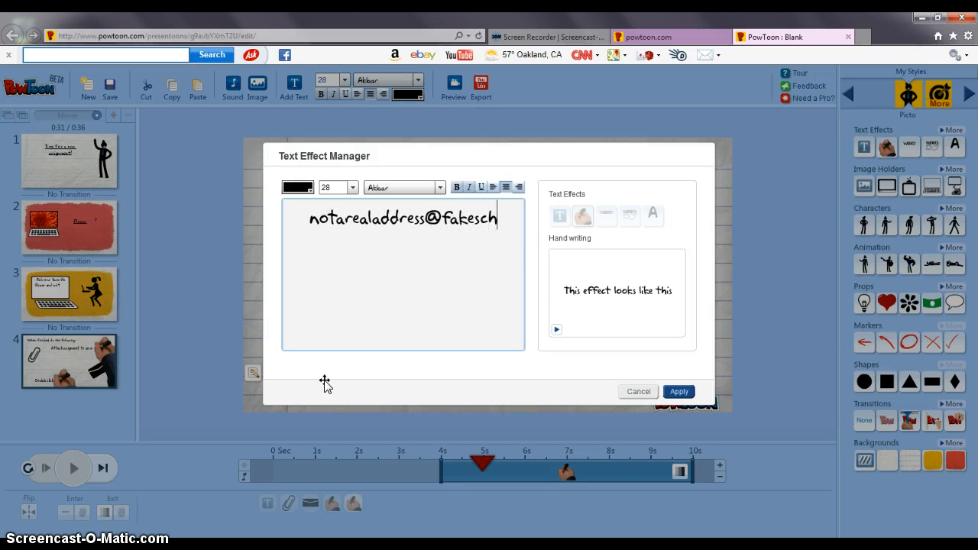
pyautogui.write('ool.edu')
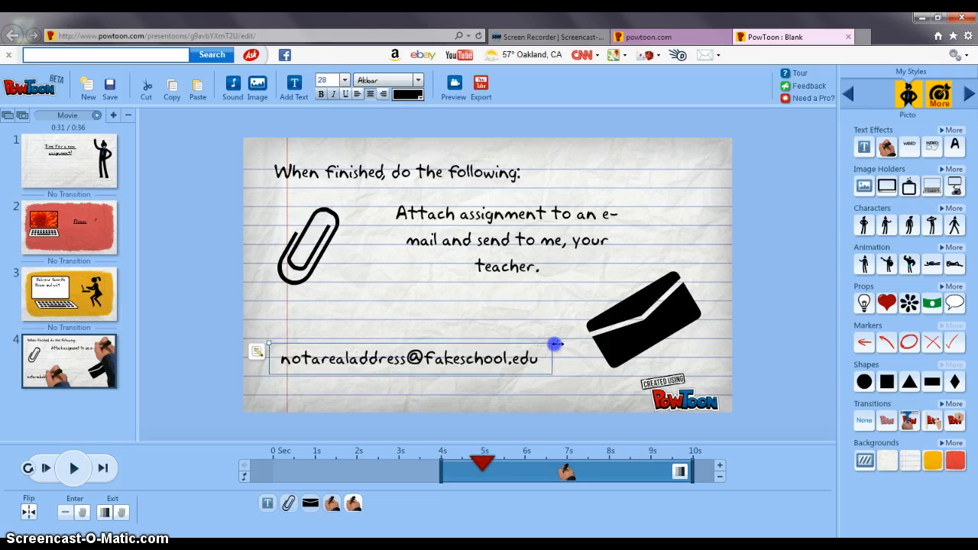
pyautogui.click(183, 287)
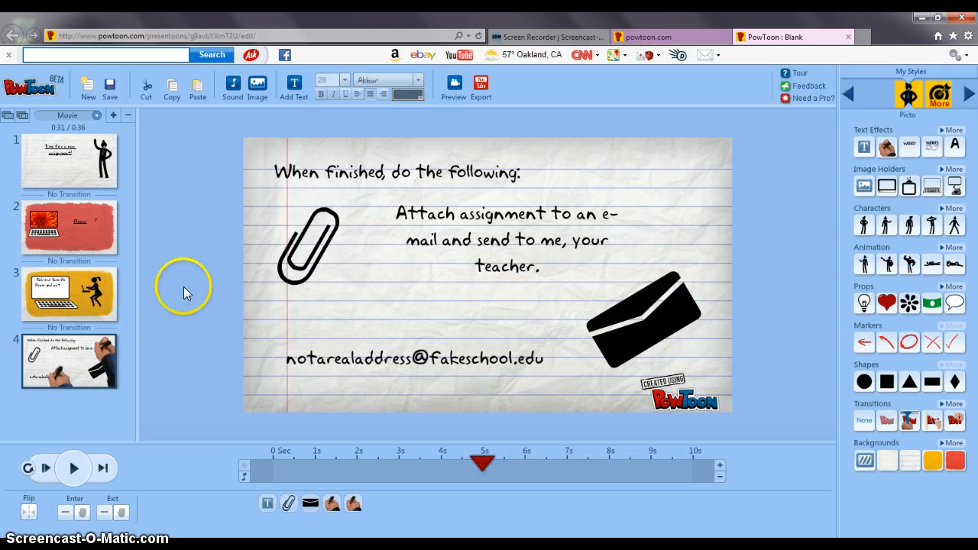
pyautogui.moveTo(84, 305)
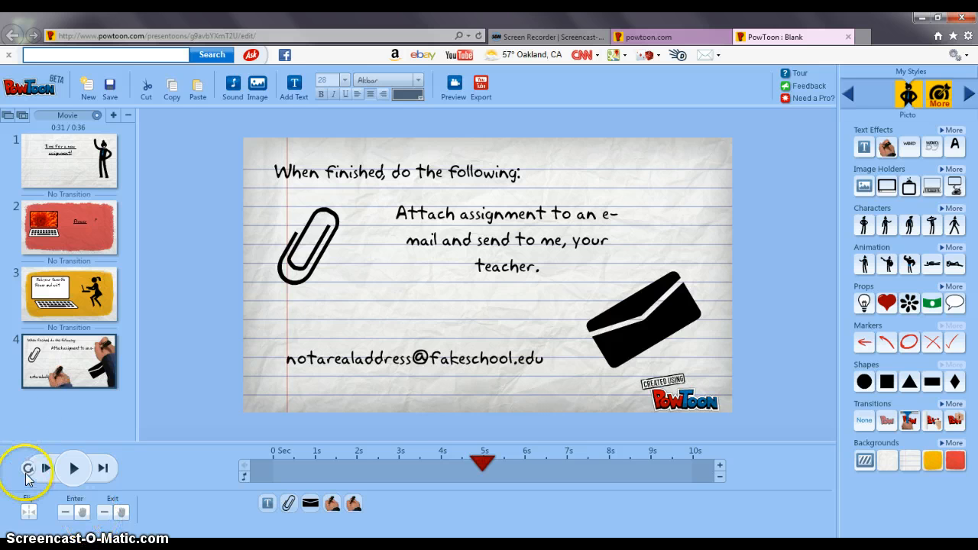
pyautogui.click(73, 468)
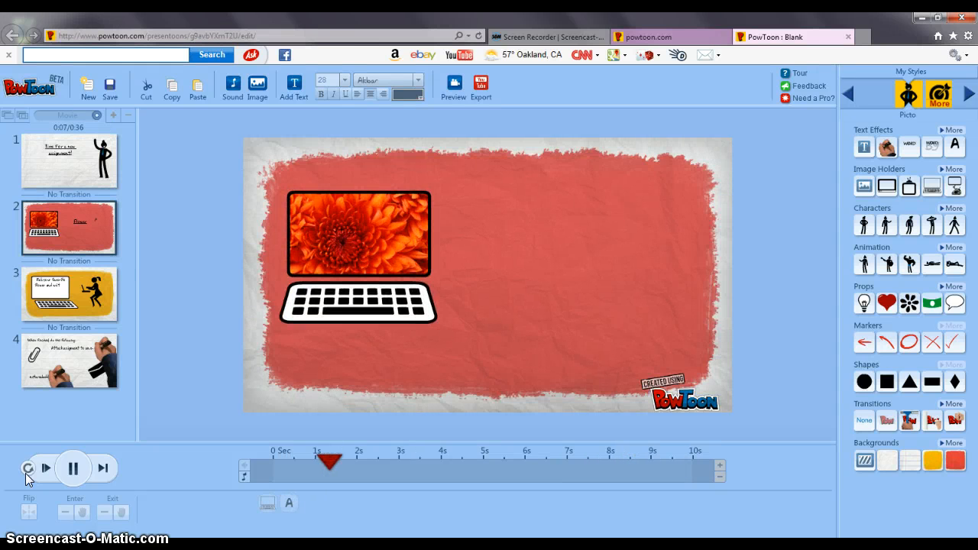
pyautogui.click(44, 468)
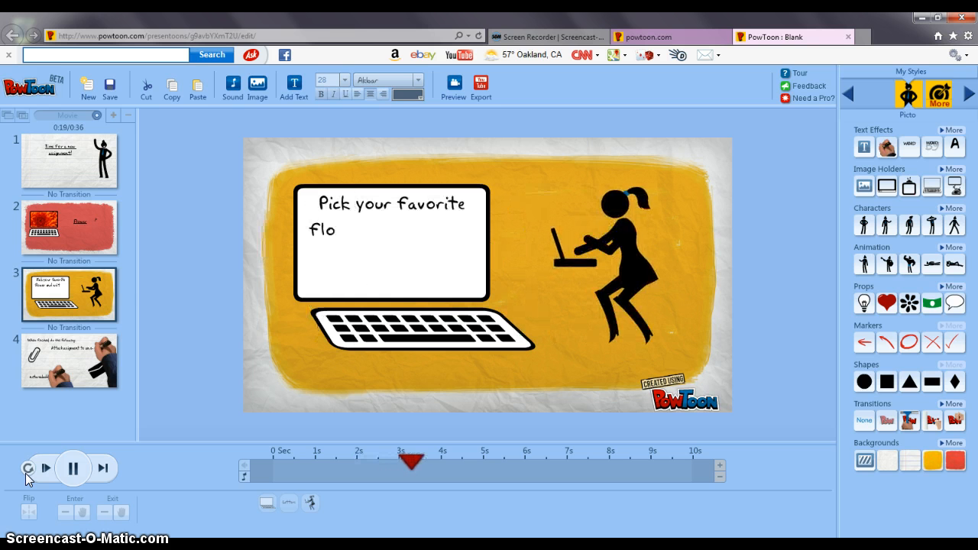
pyautogui.click(45, 467)
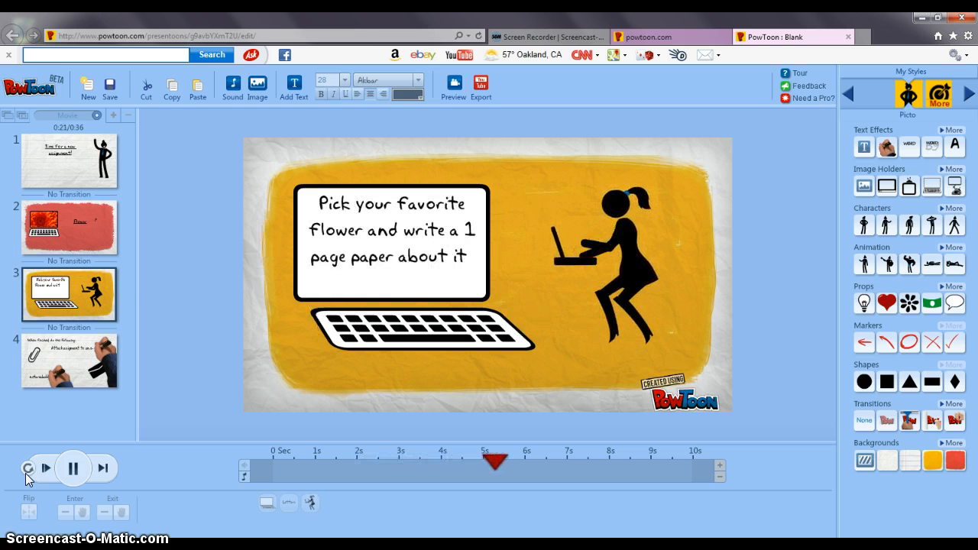
pyautogui.click(45, 468)
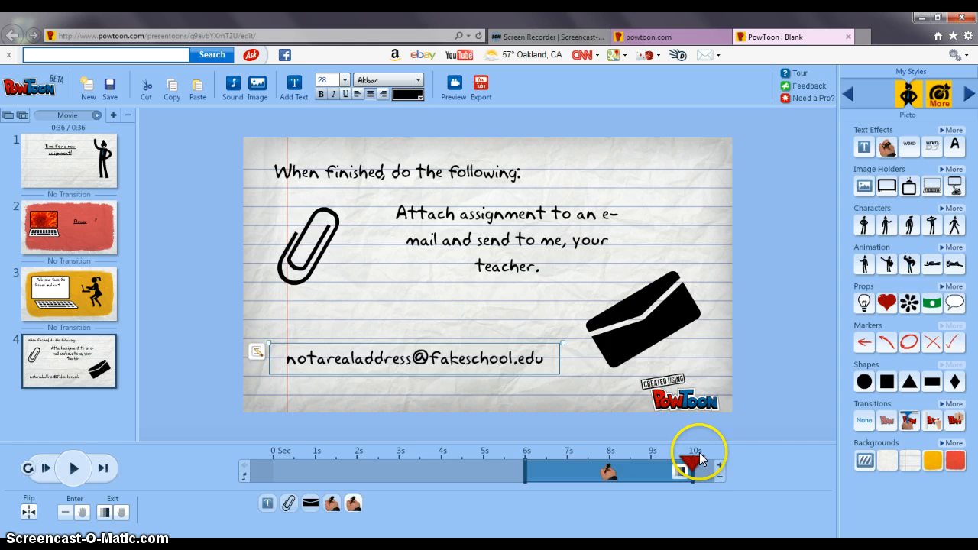
pyautogui.moveTo(88, 36)
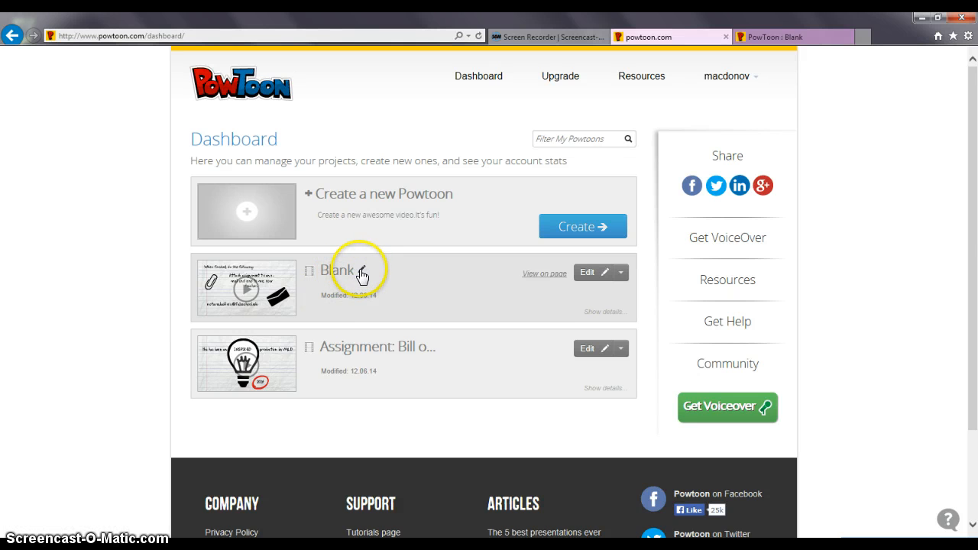
# Step: Rename the Blank project to 'screencast' from its dashboard details panel
pyautogui.click(605, 311)
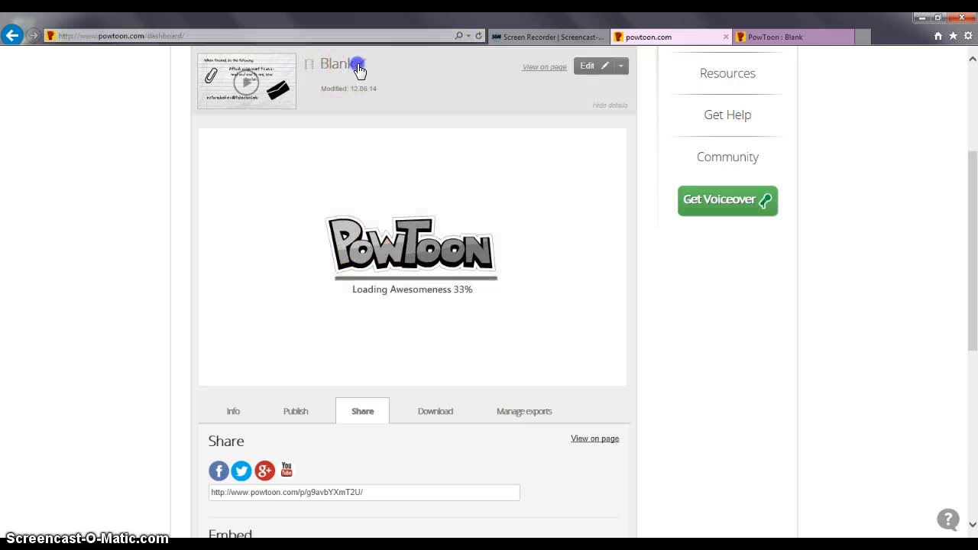
pyautogui.scroll(3)
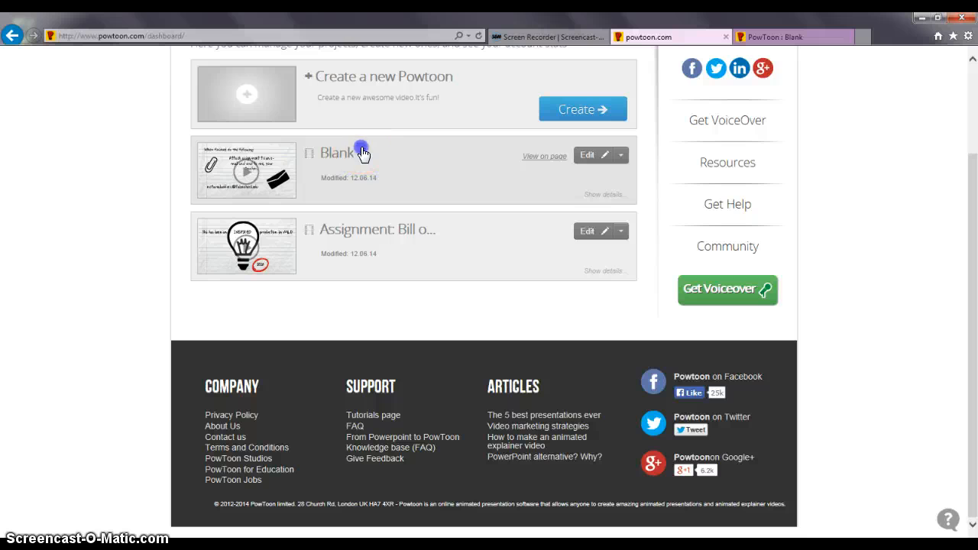
pyautogui.click(603, 194)
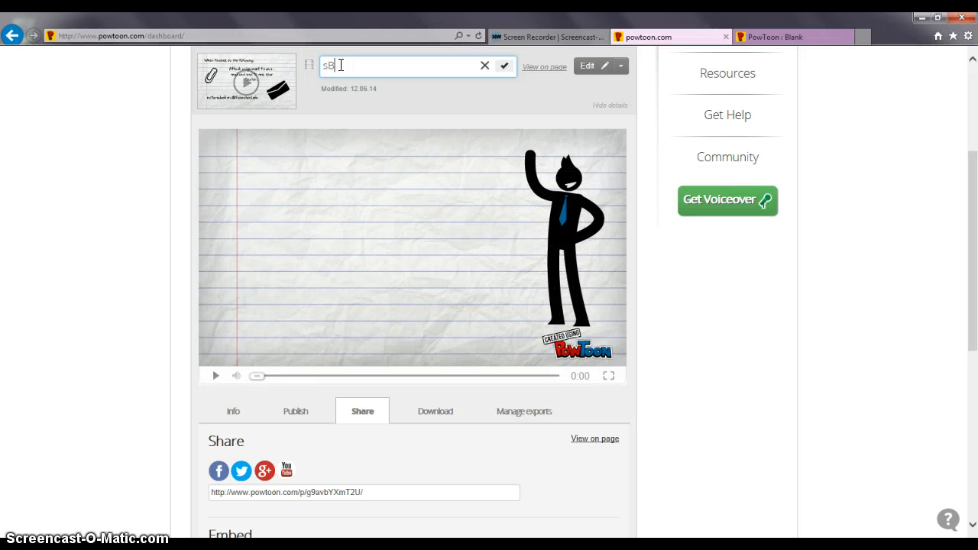
pyautogui.write('screencast')
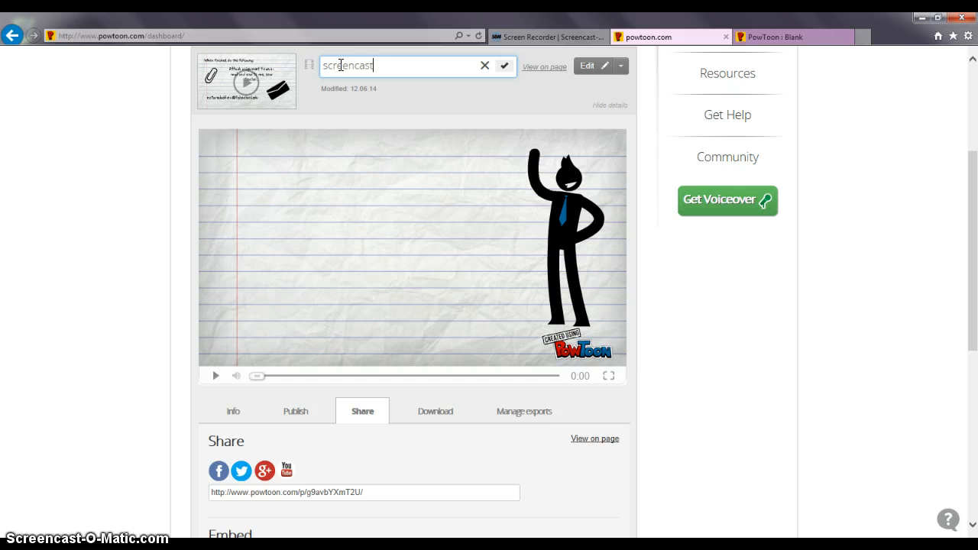
pyautogui.click(504, 66)
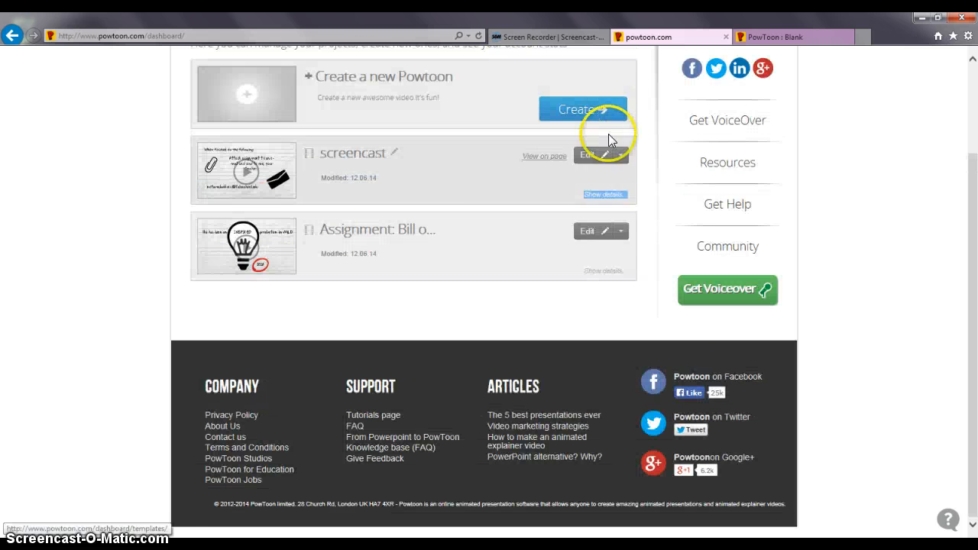
pyautogui.click(604, 194)
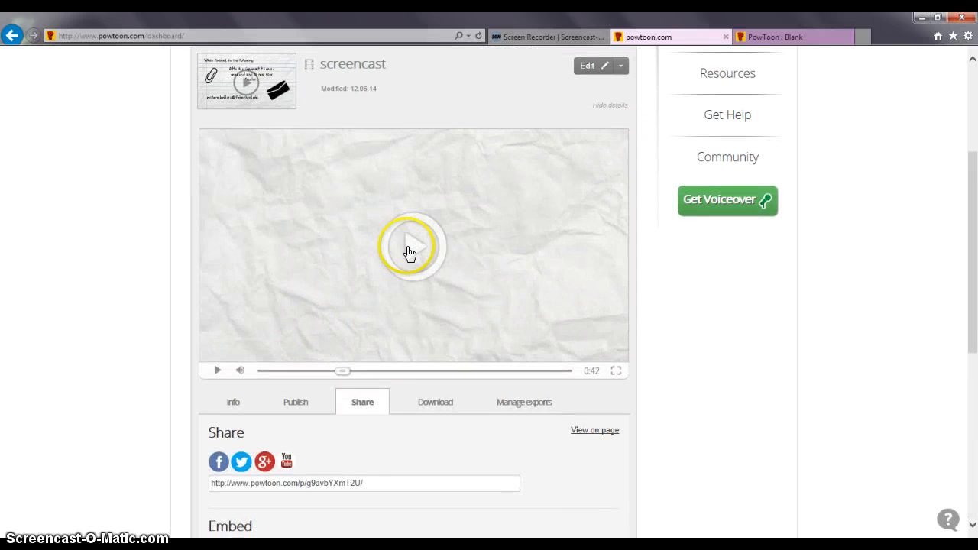
pyautogui.click(412, 246)
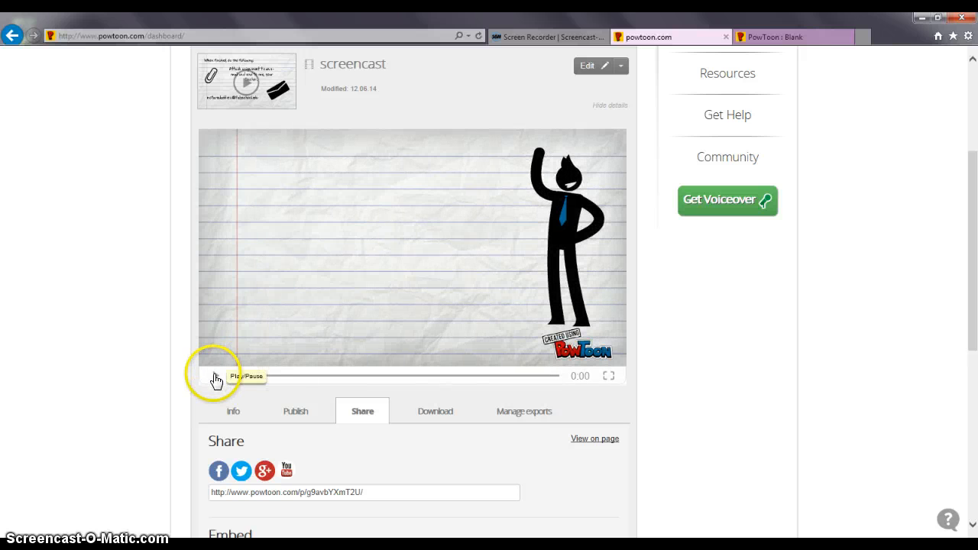
pyautogui.click(216, 375)
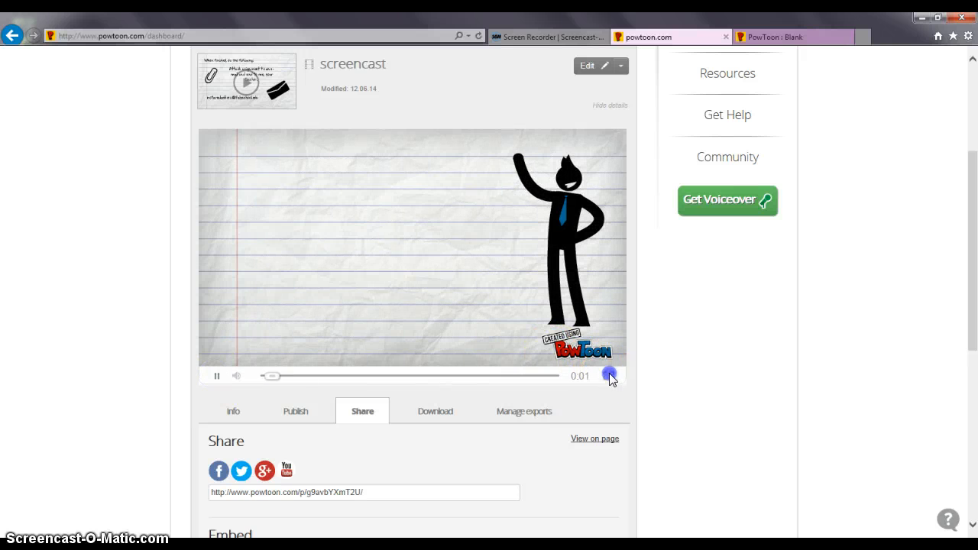
pyautogui.click(609, 375)
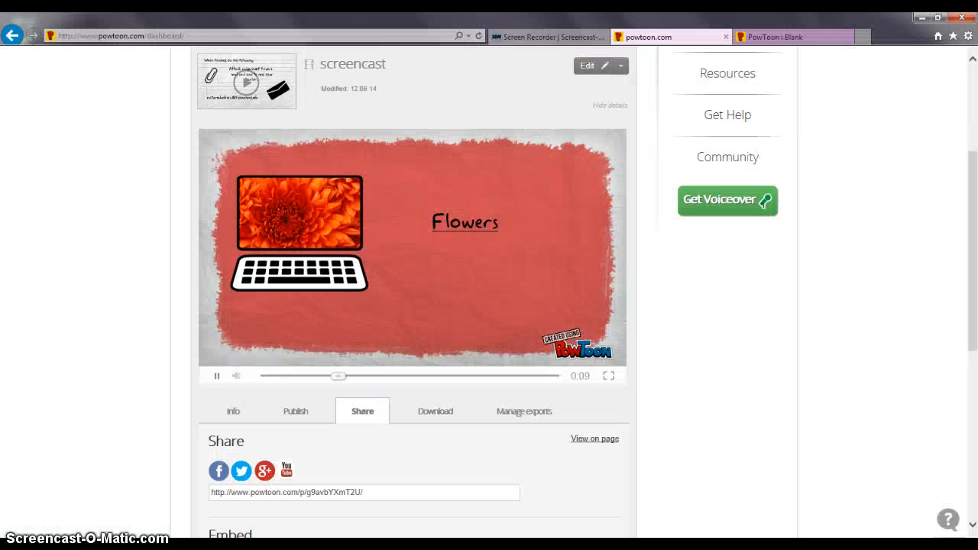
pyautogui.click(586, 65)
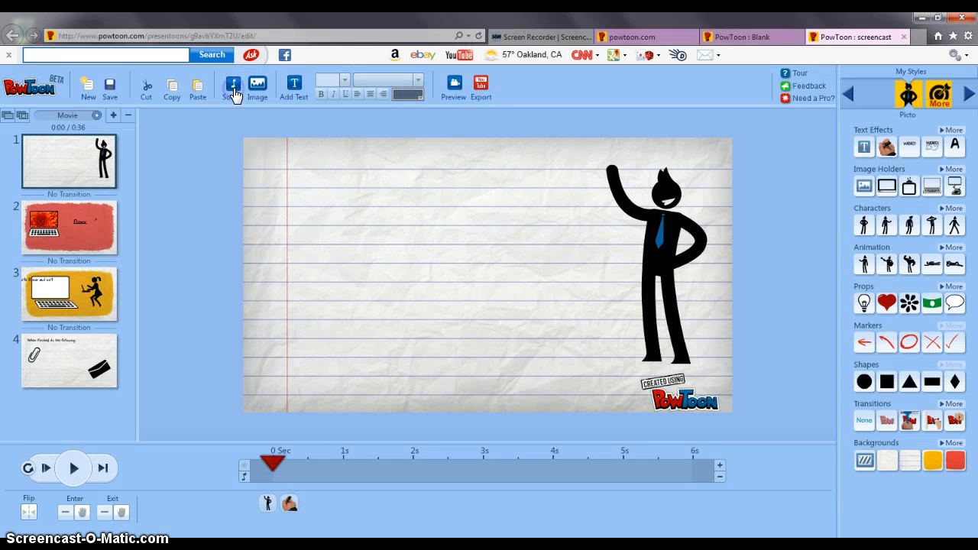
# Step: Apply a free music track, apparently Bitter Sweet, as the movie's soundtrack
pyautogui.click(232, 86)
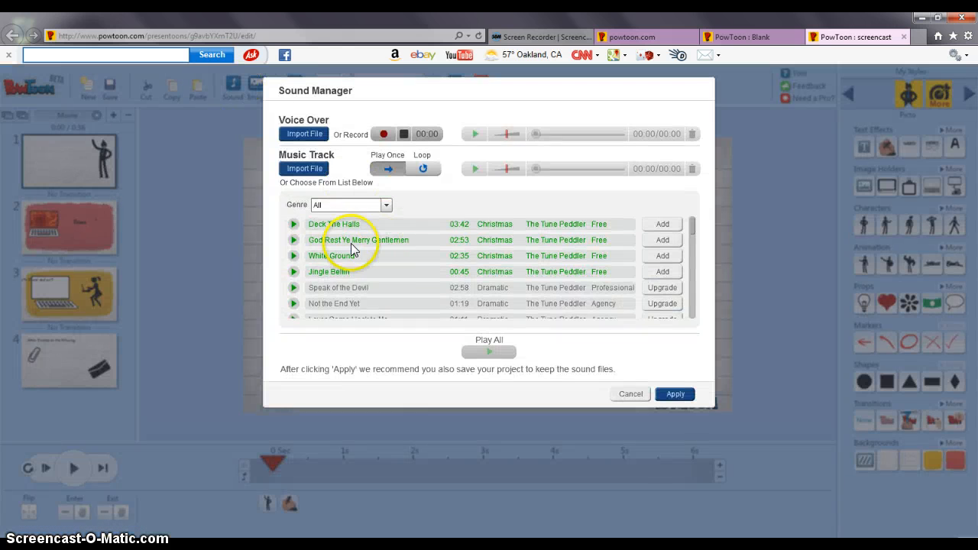
pyautogui.moveTo(692, 237)
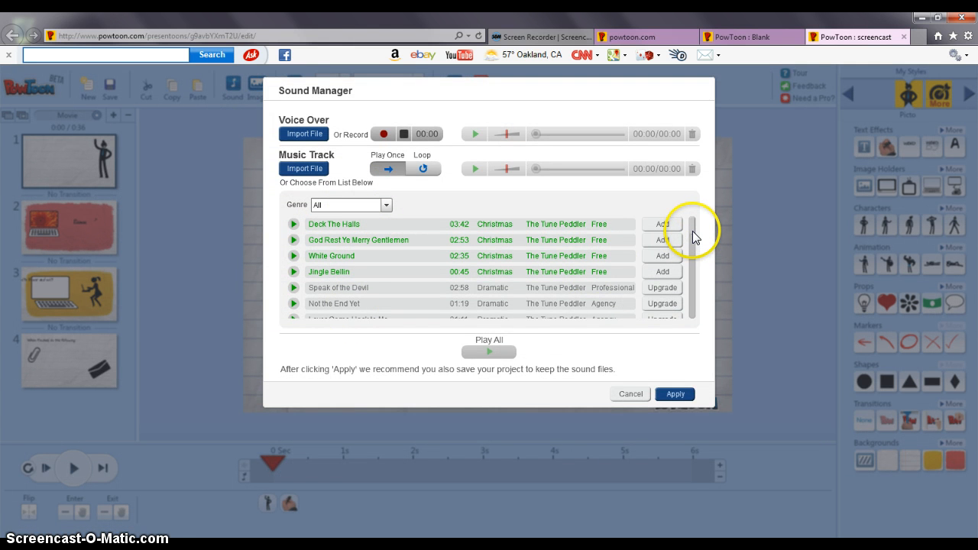
pyautogui.scroll(-3)
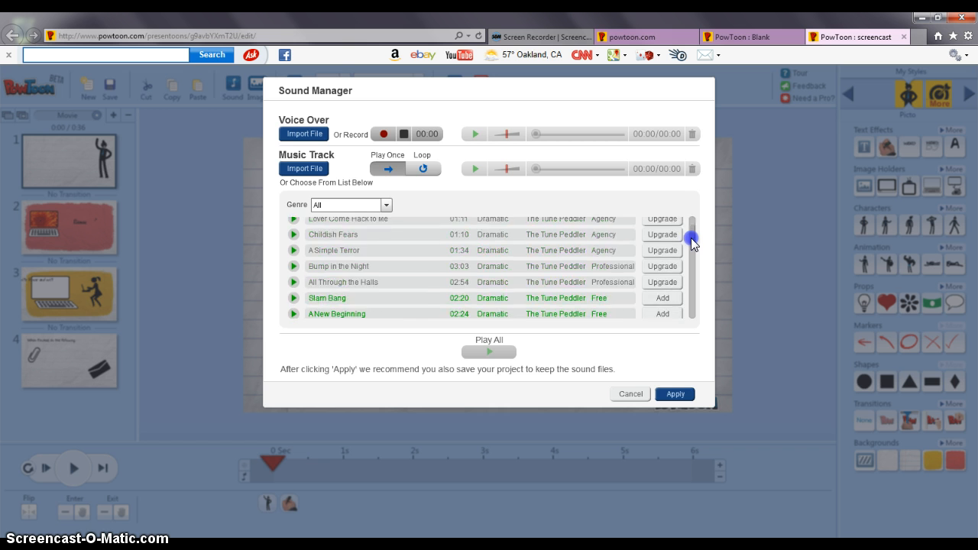
pyautogui.scroll(-3)
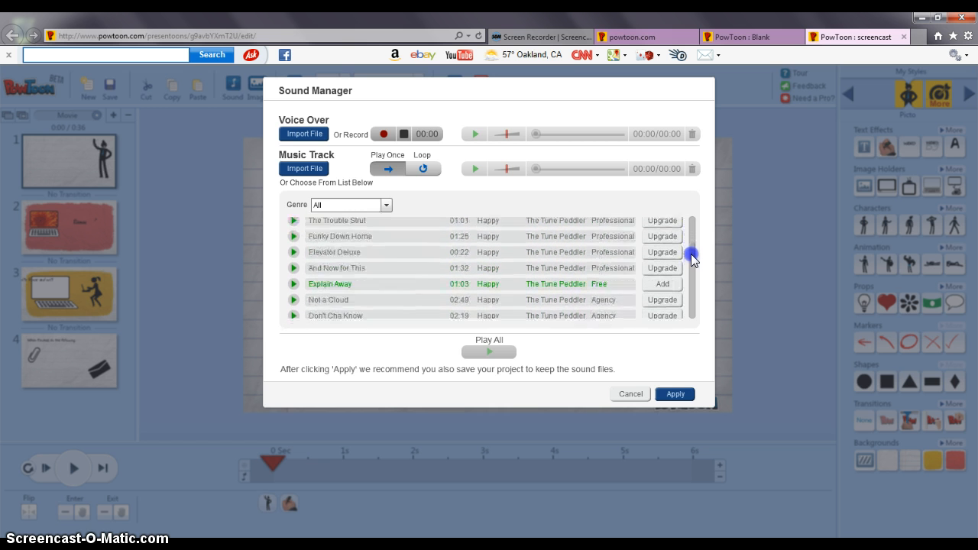
pyautogui.scroll(-3)
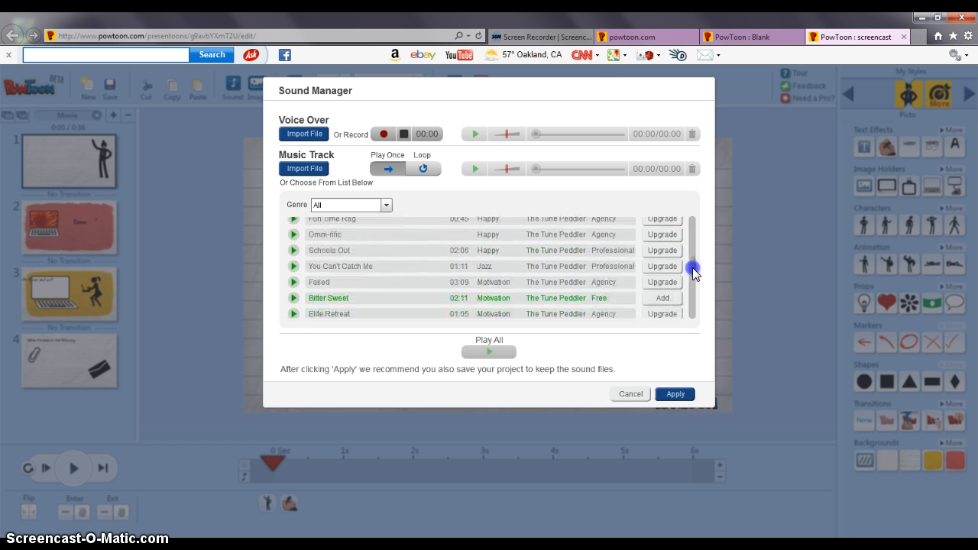
pyautogui.scroll(-3)
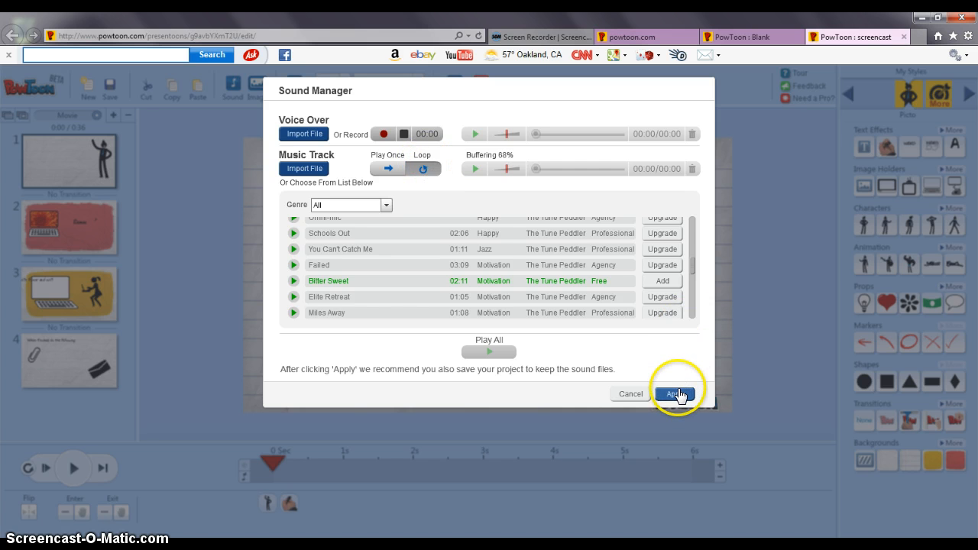
pyautogui.click(673, 393)
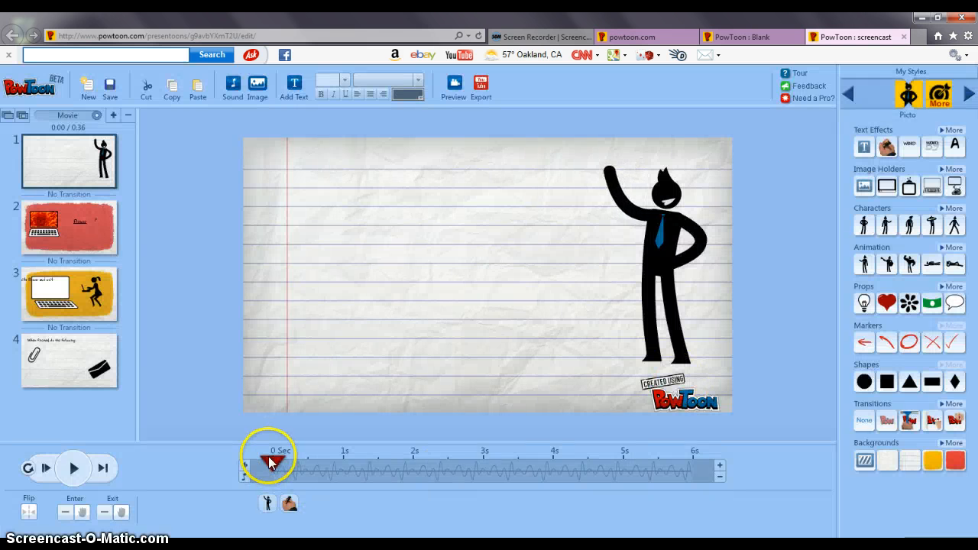
# Step: Preview the movie with its music, then open the screencast movie's own page
pyautogui.click(233, 86)
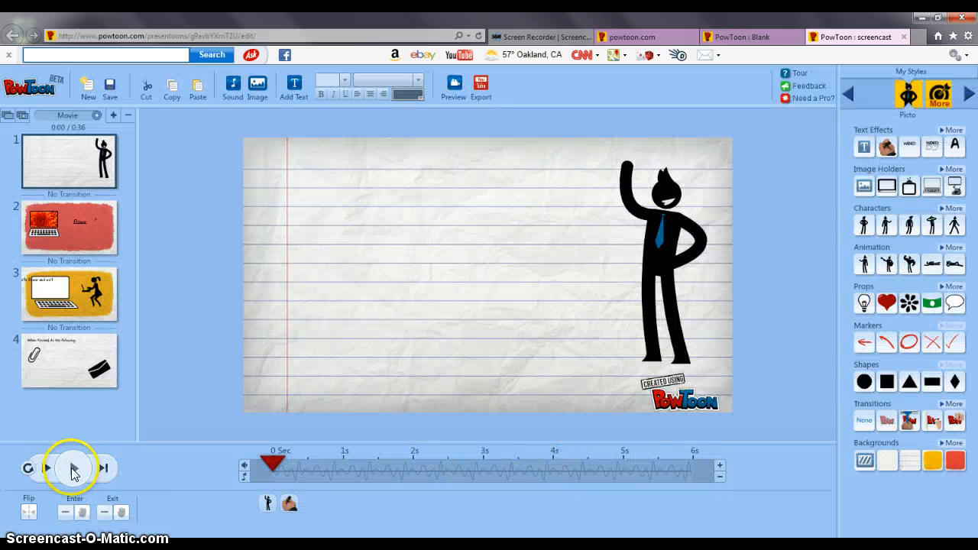
pyautogui.click(44, 468)
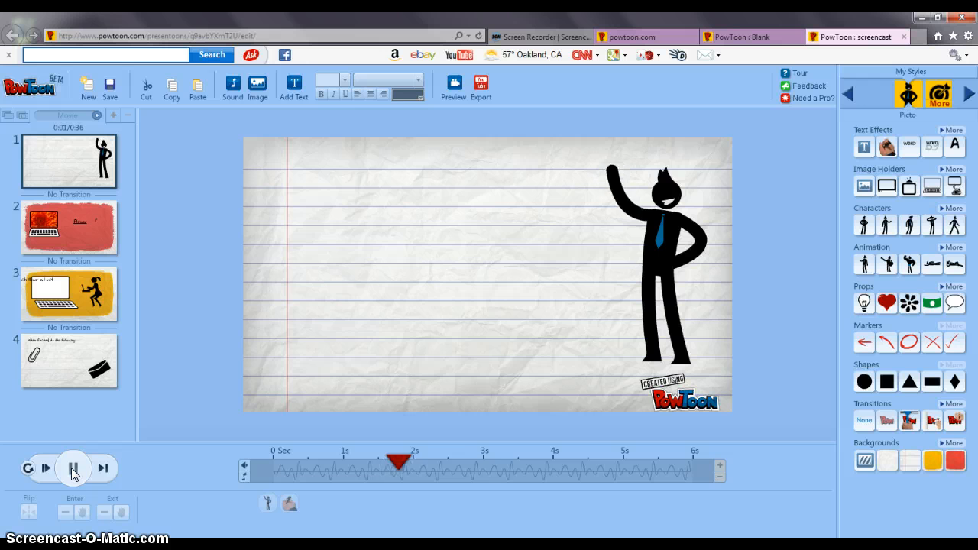
pyautogui.click(73, 469)
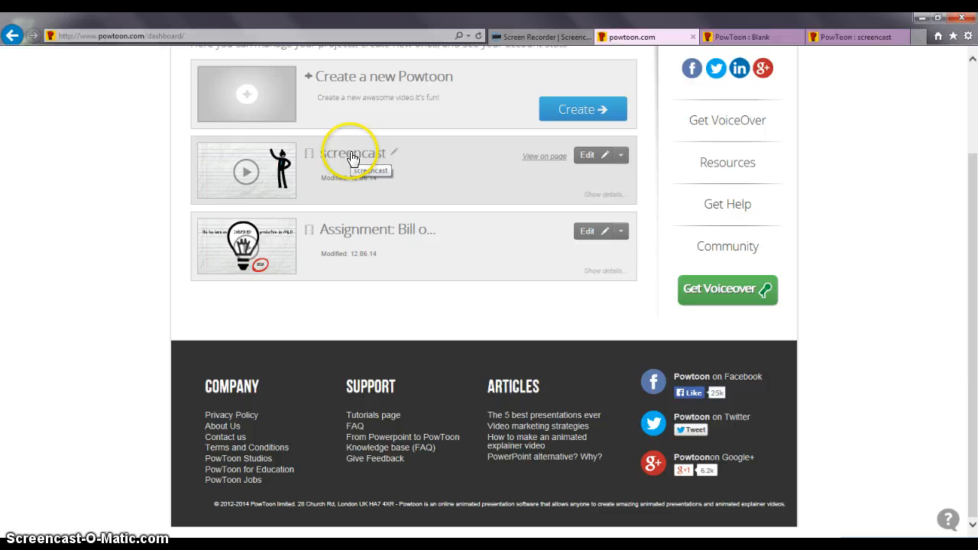
pyautogui.click(352, 153)
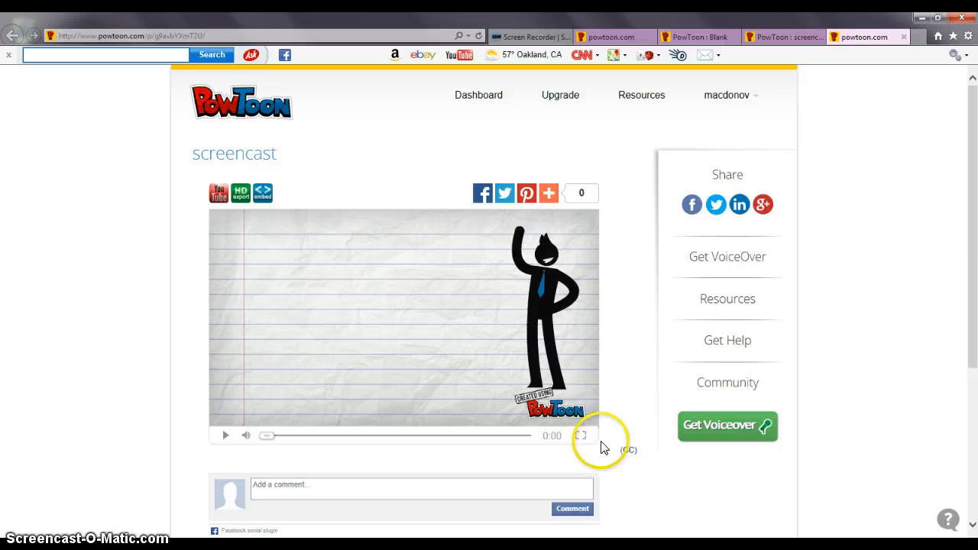
# Step: Play the screencast movie full screen
pyautogui.click(581, 436)
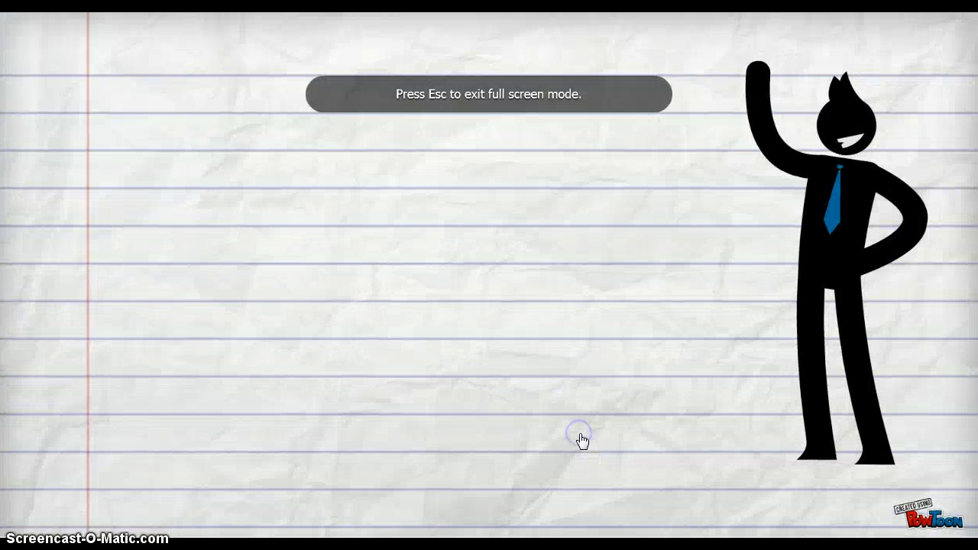